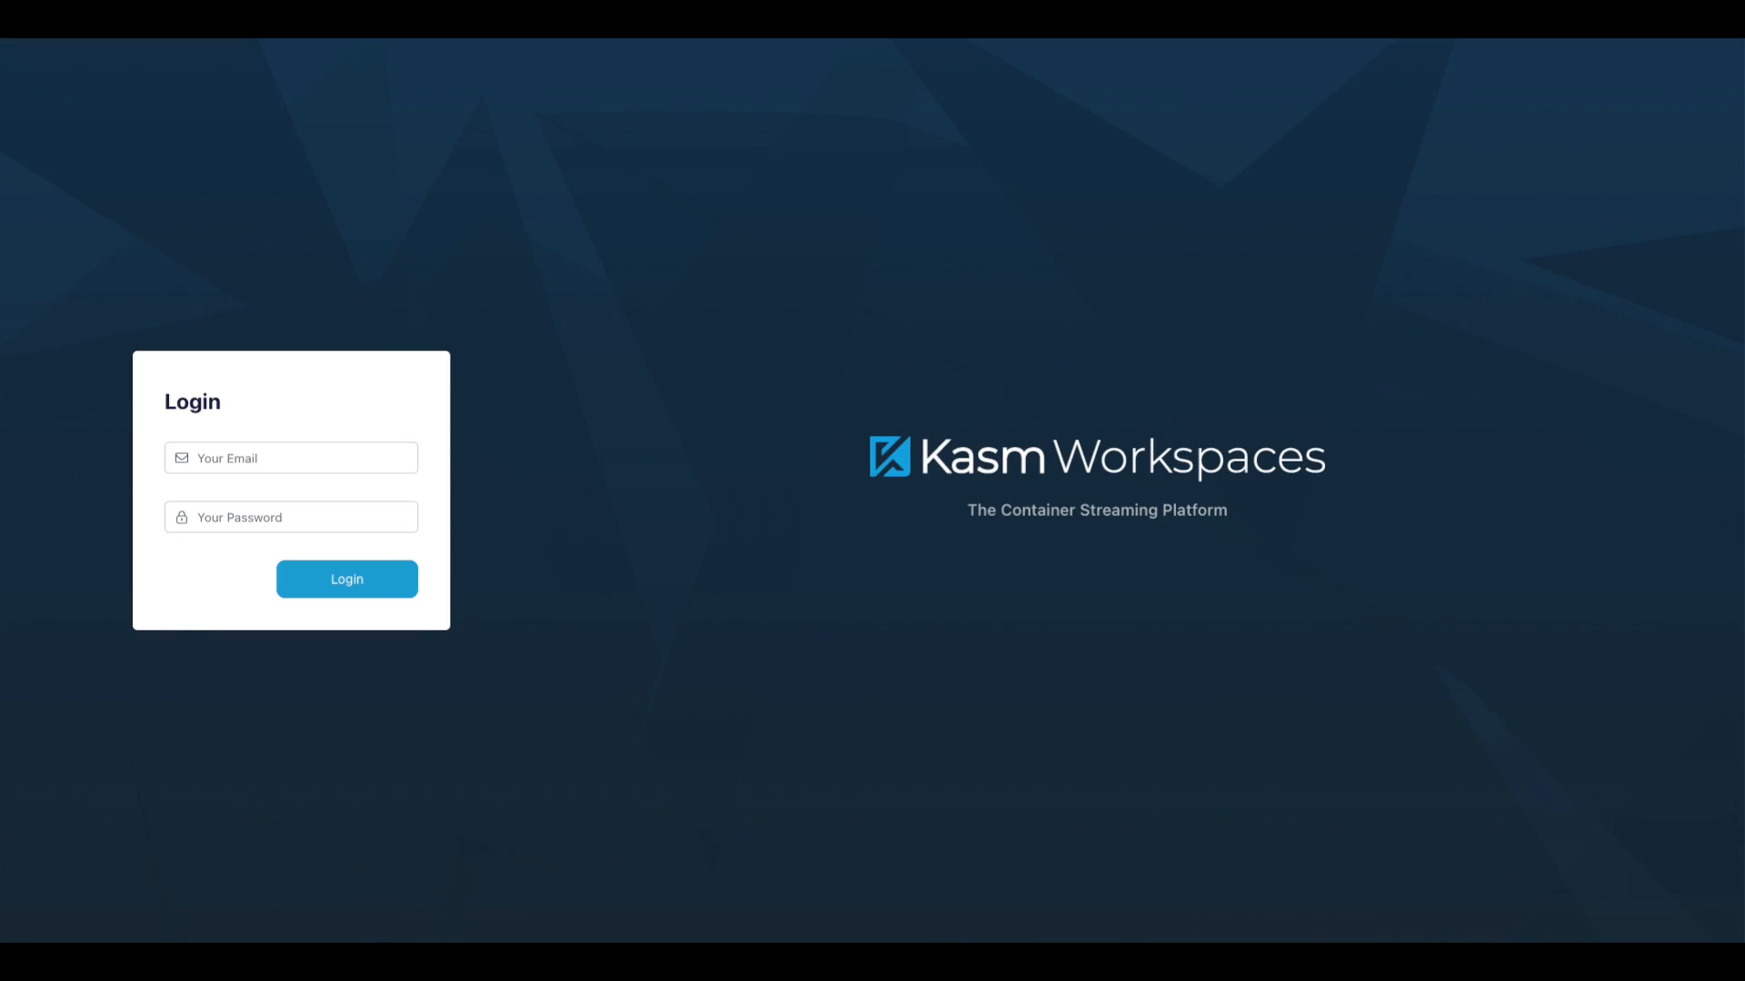
# - Sign in and open the admin dashboard showing the proxy agent with zero sessions
pyautogui.click(346, 578)
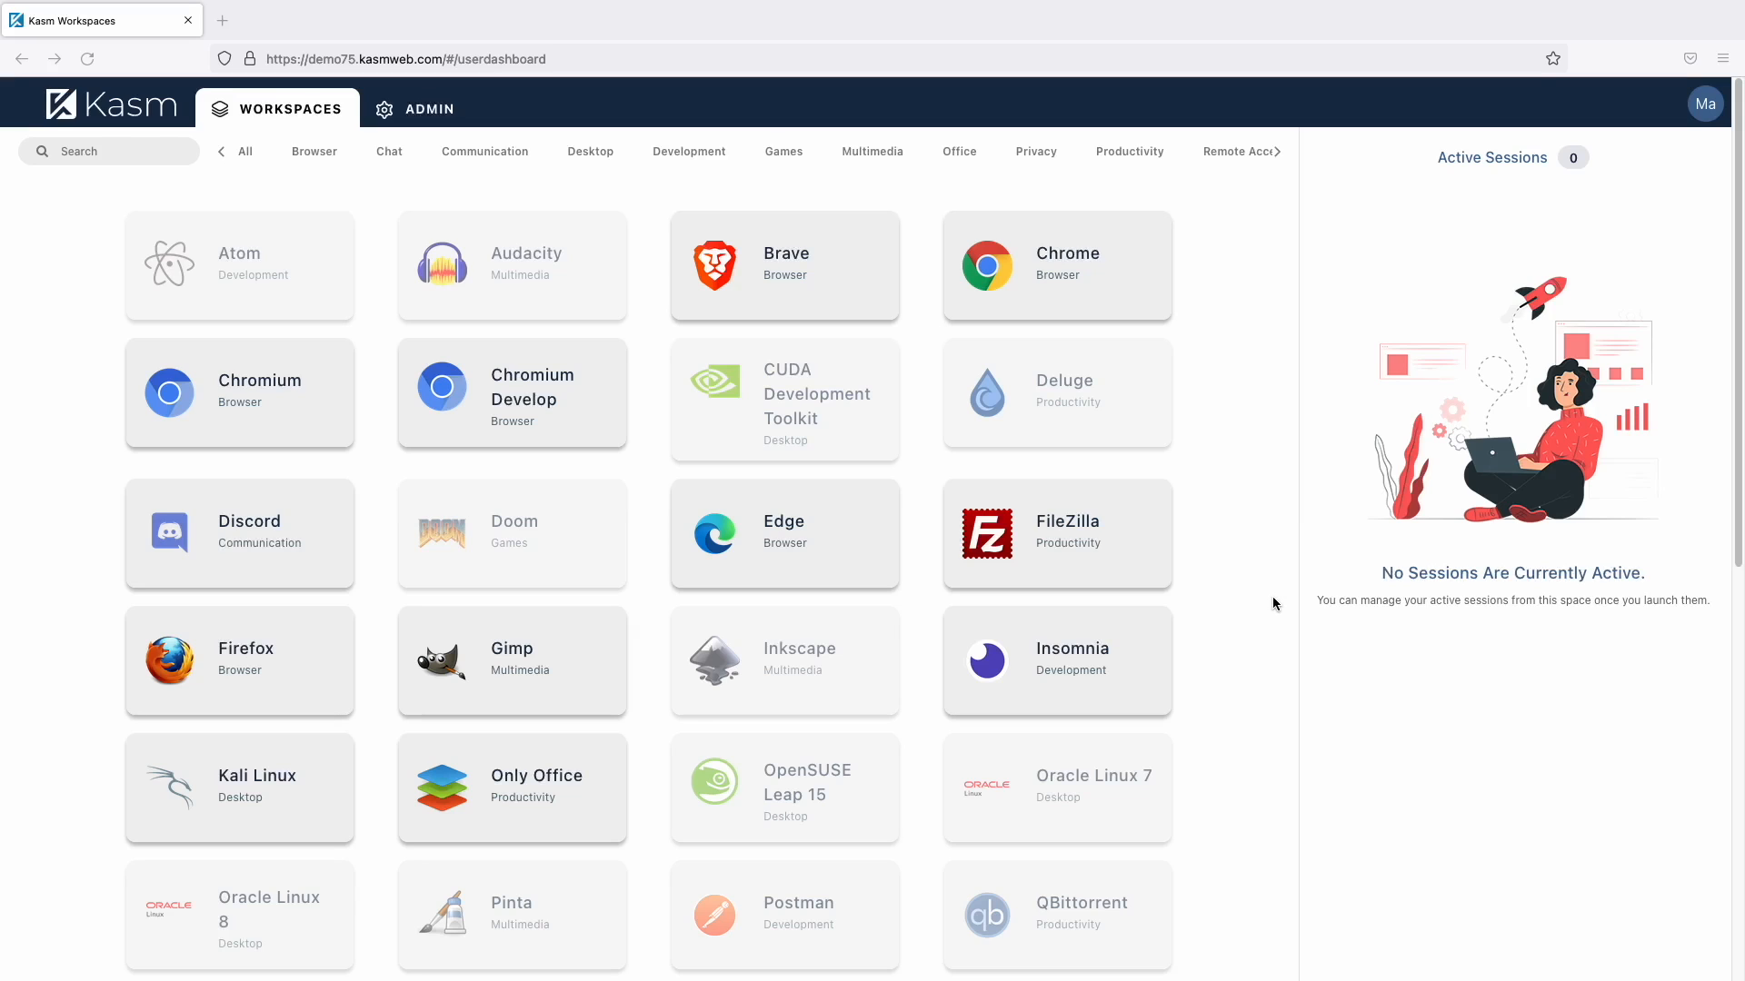
pyautogui.click(411, 109)
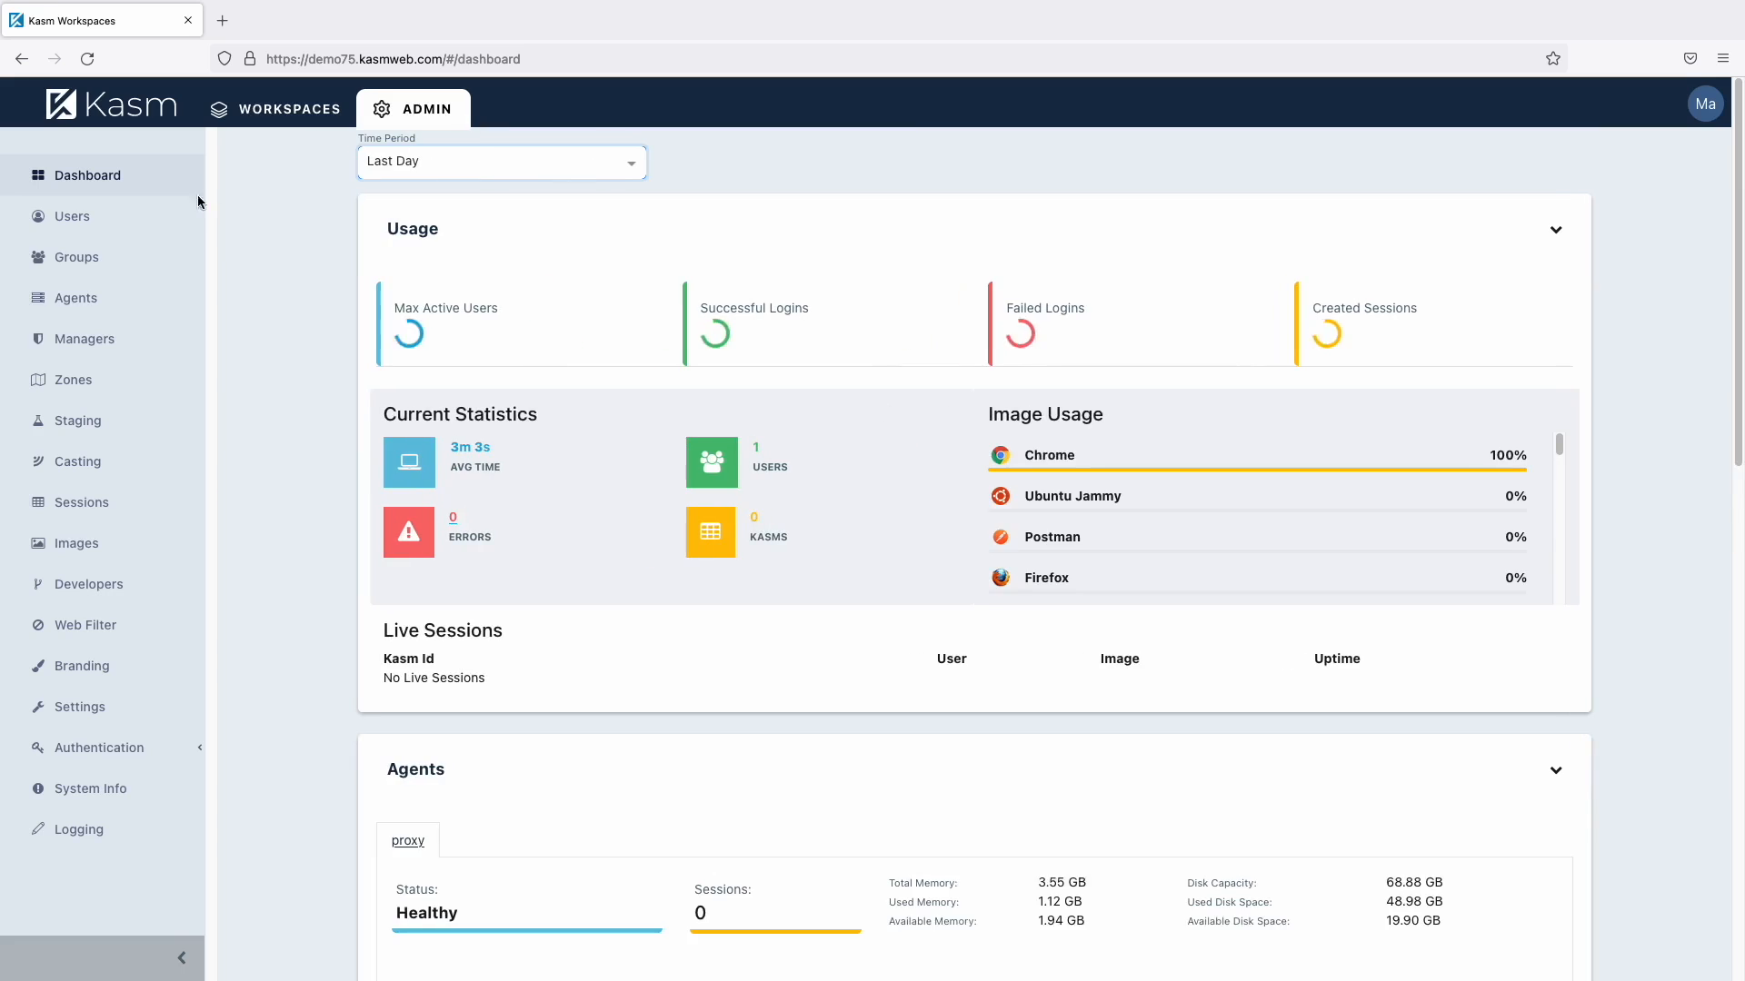
# - Check the agent's actions, then list the workspace images, including Chrome
pyautogui.click(75, 297)
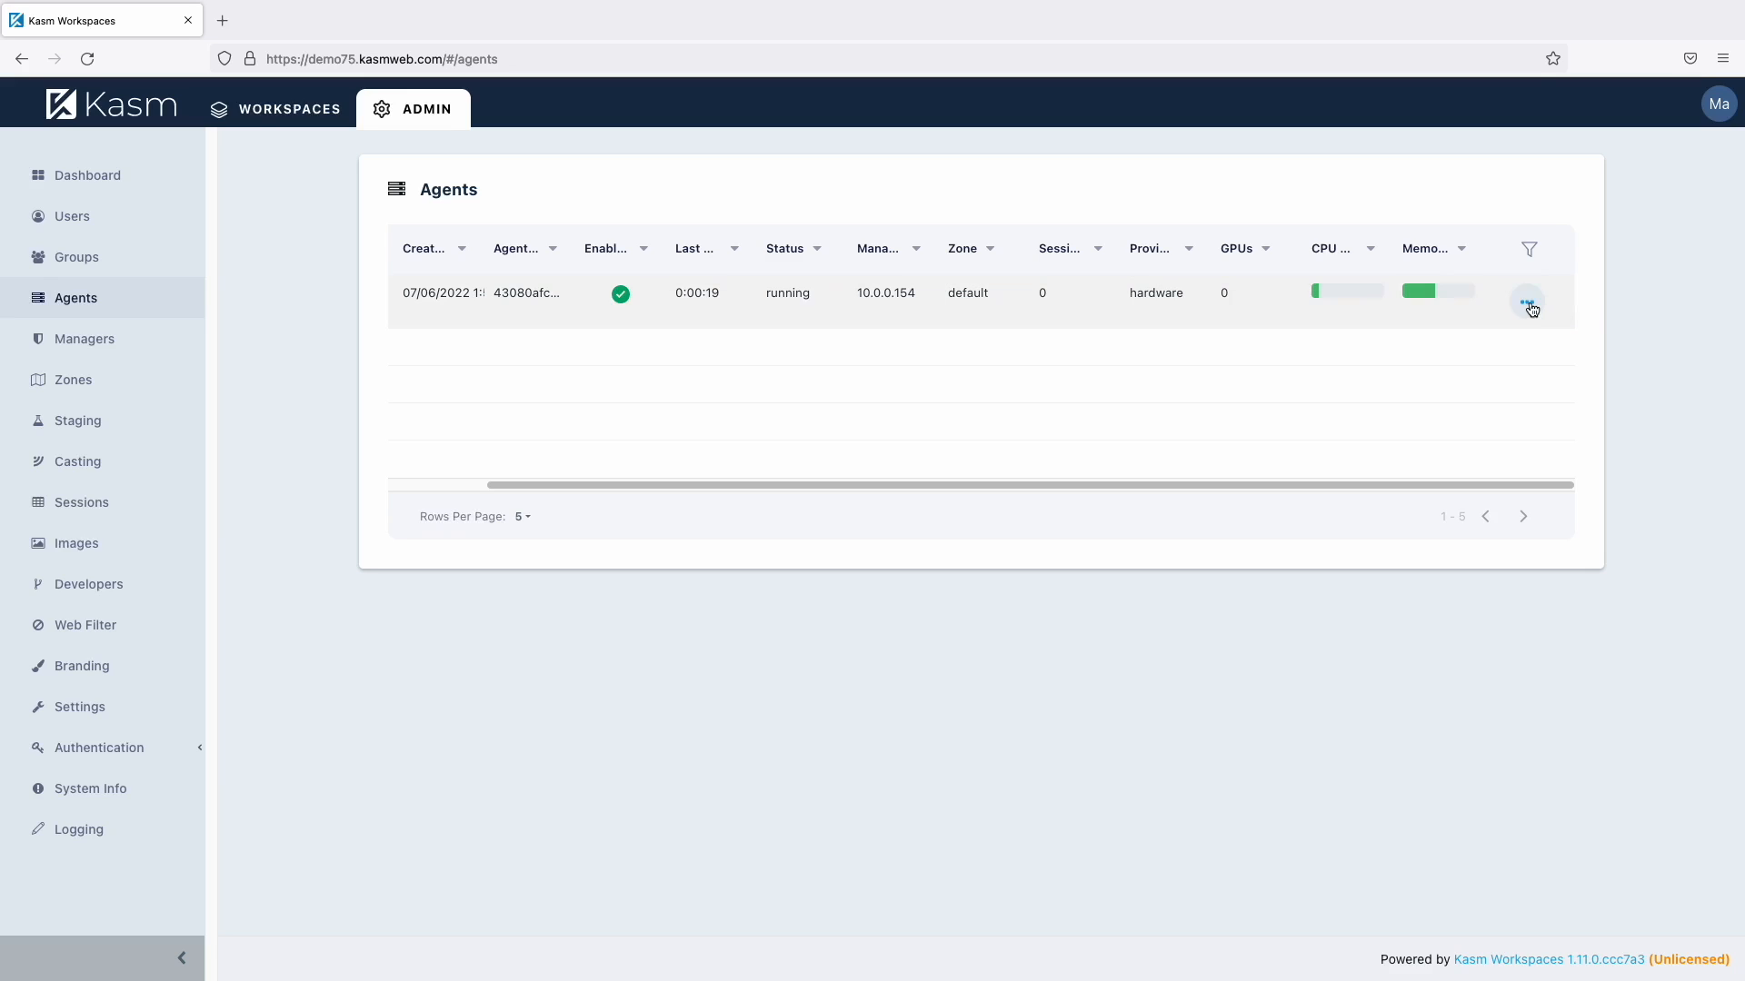
pyautogui.click(1527, 301)
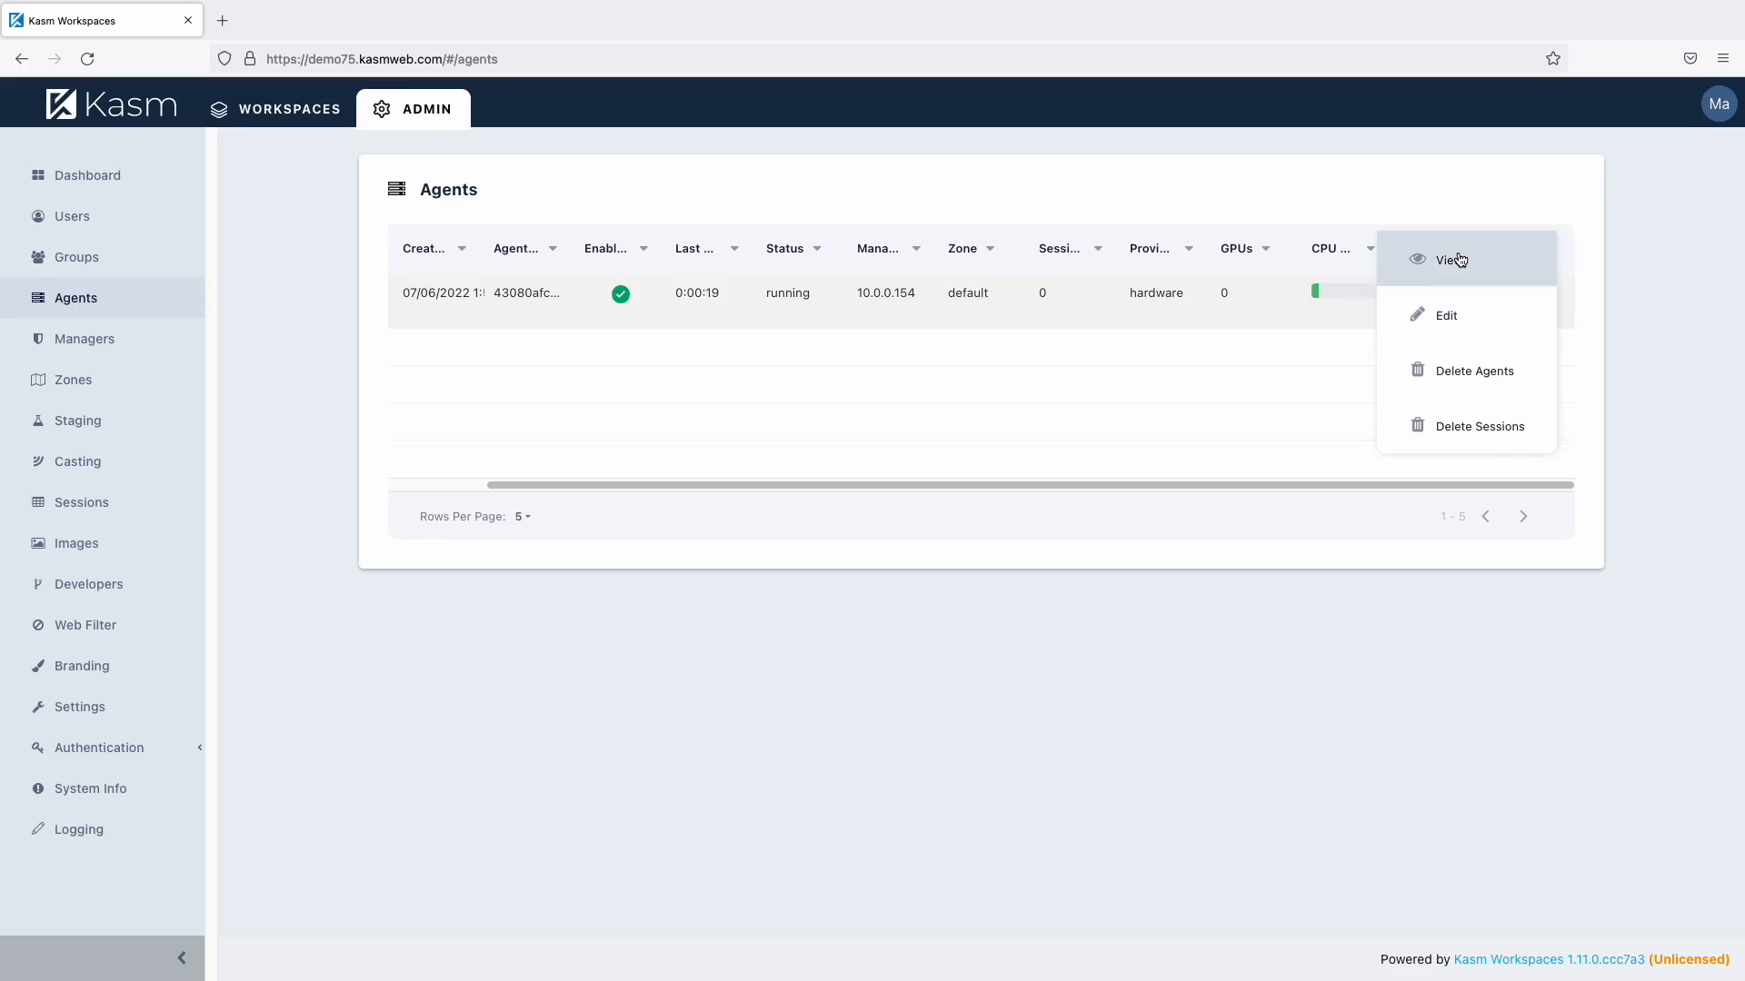
pyautogui.click(1448, 259)
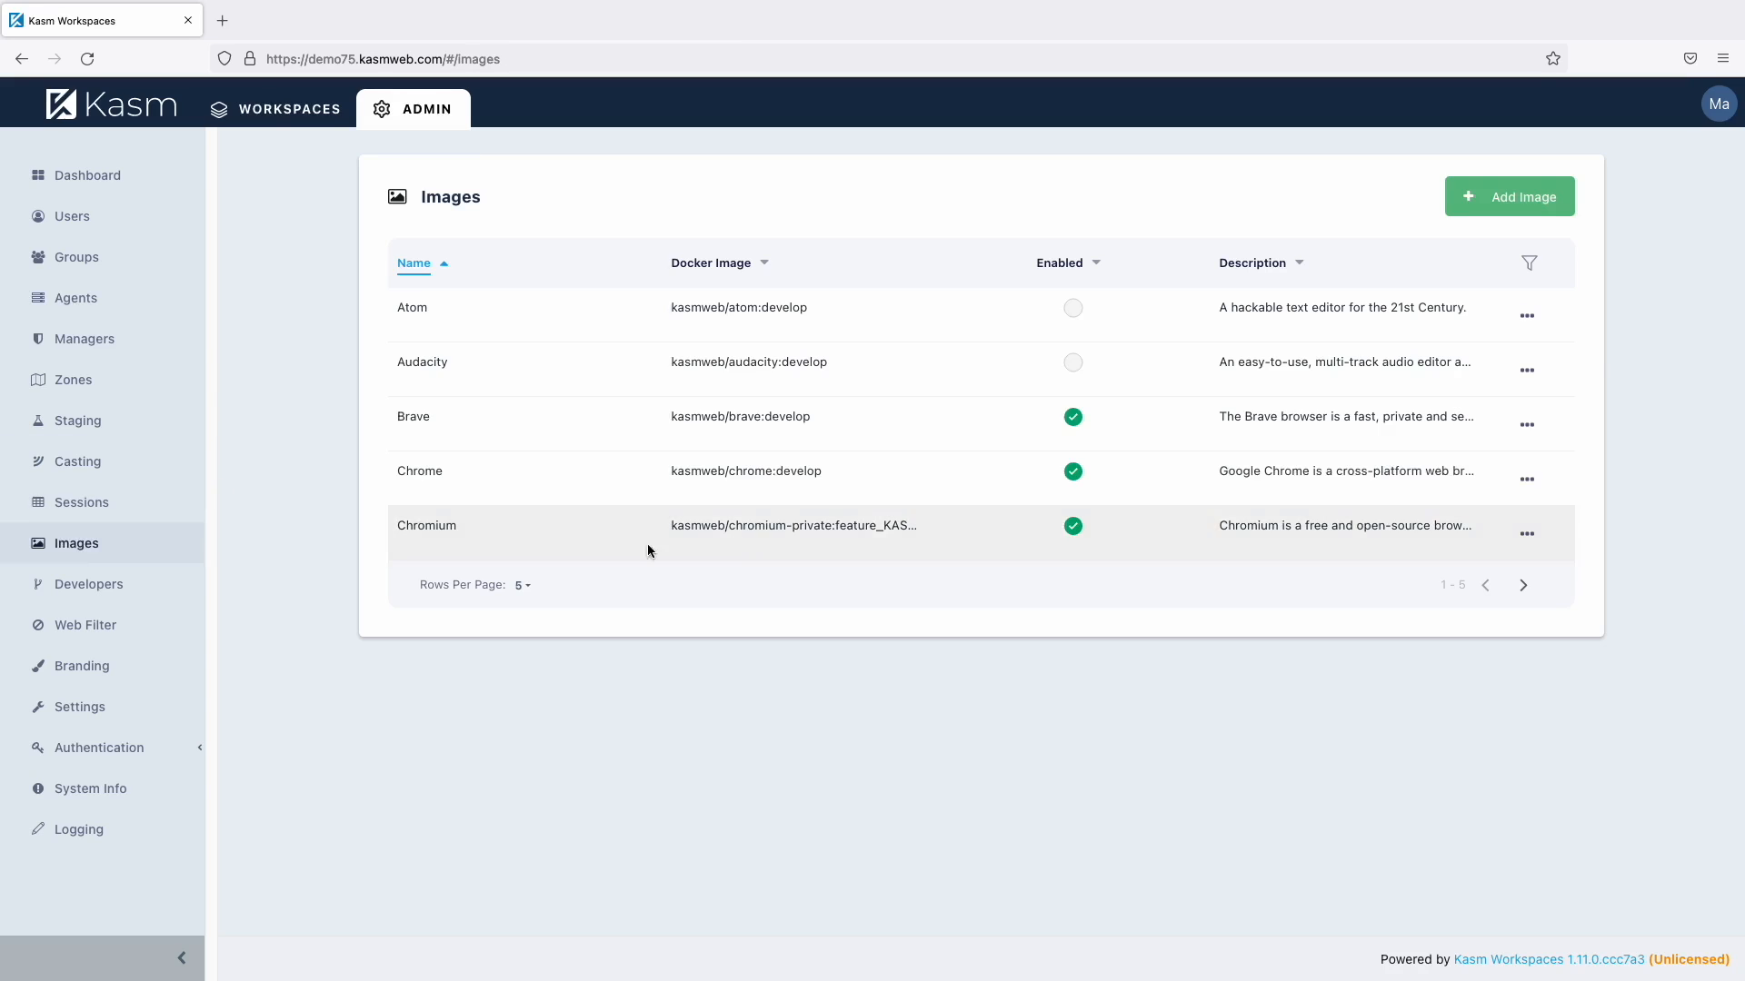
# - View the Chrome image's details: 2 cores and 2.77 GB memory
pyautogui.click(1526, 479)
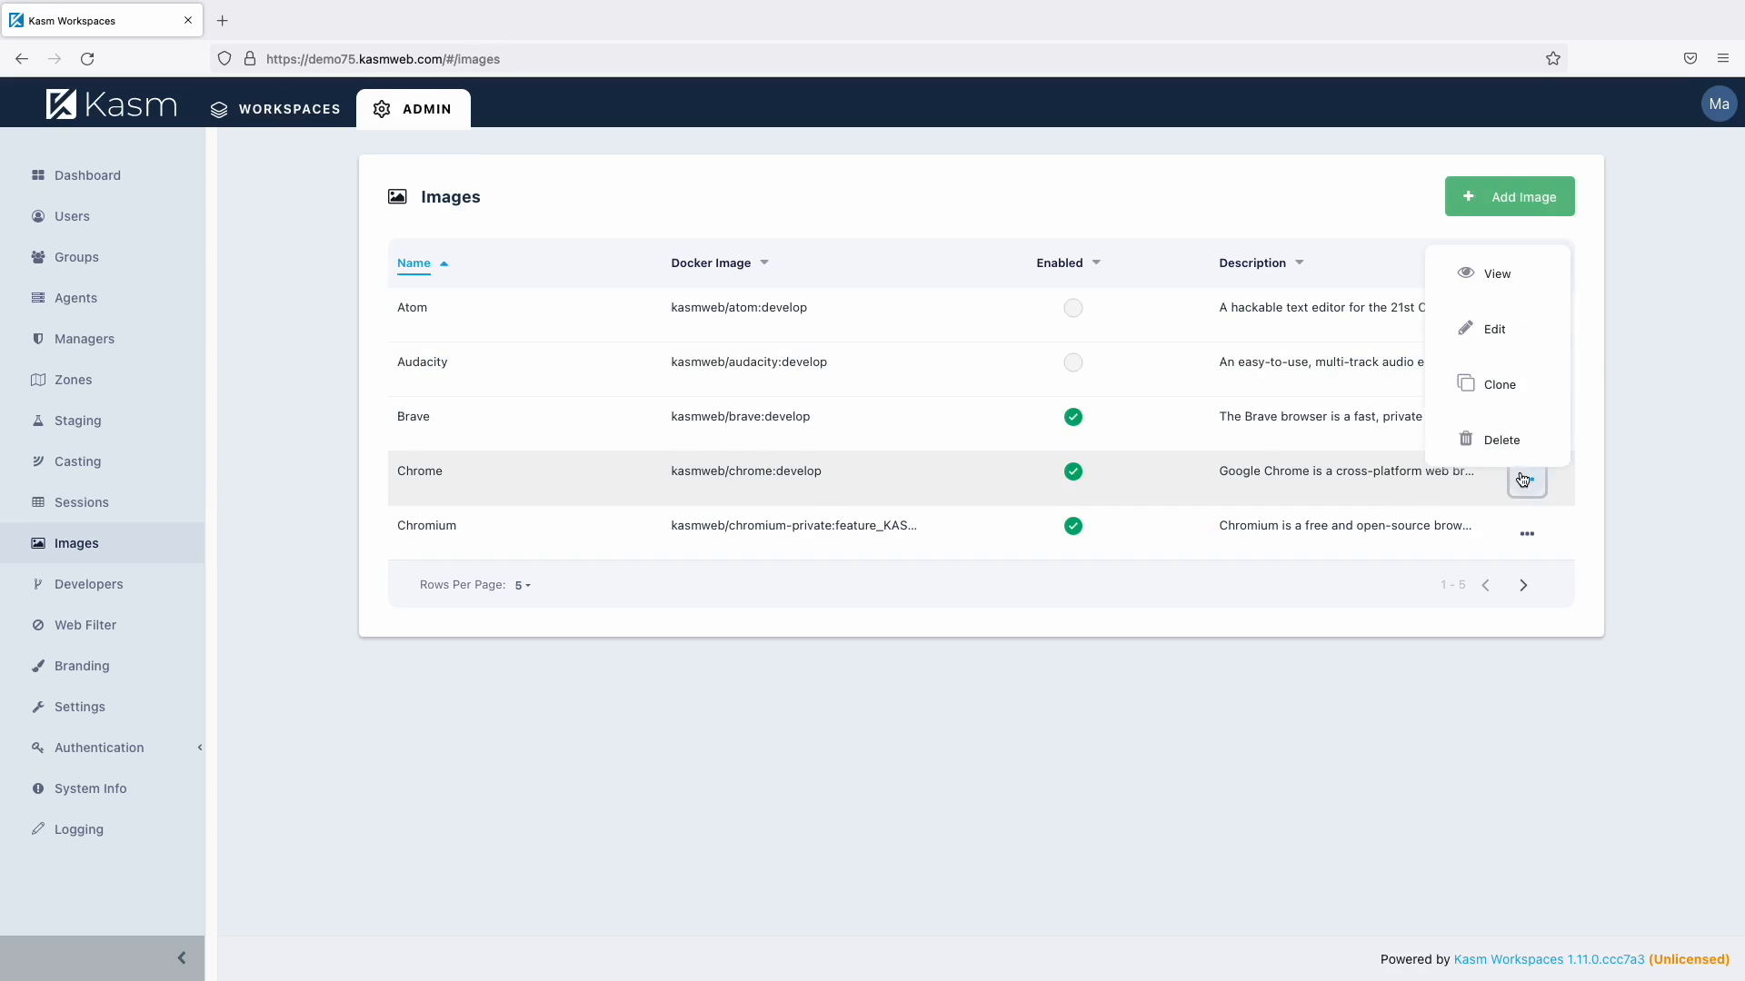
pyautogui.click(1500, 273)
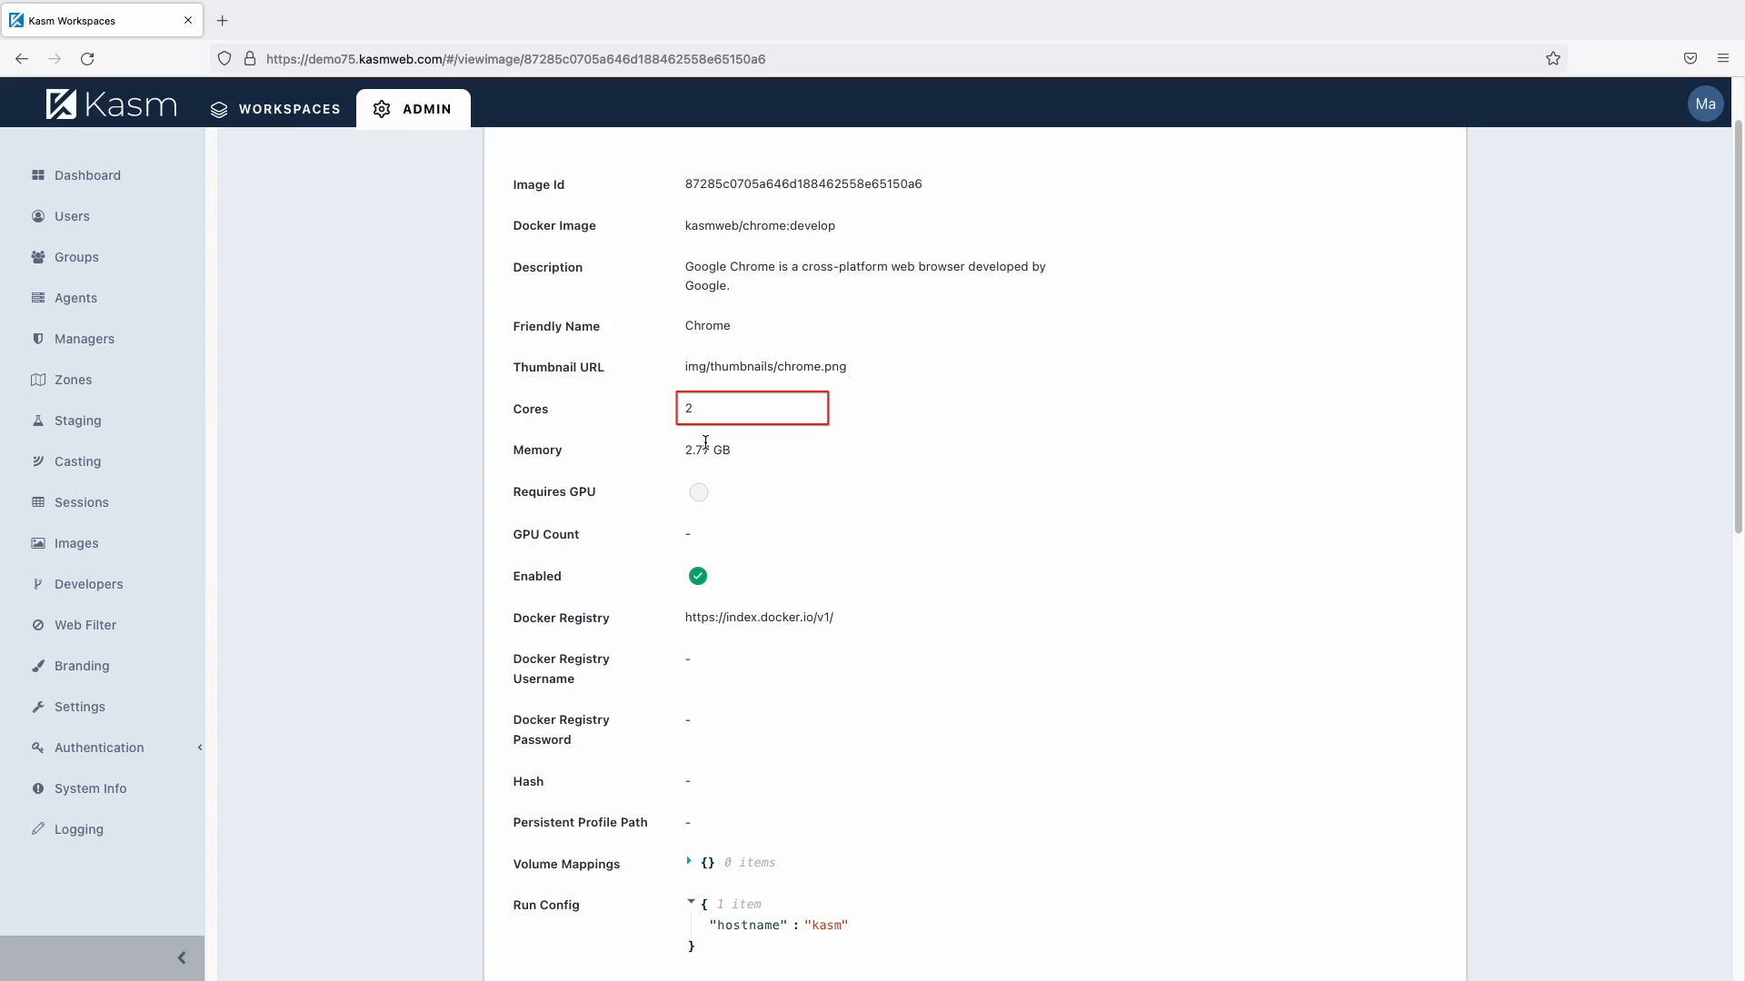
pyautogui.click(752, 450)
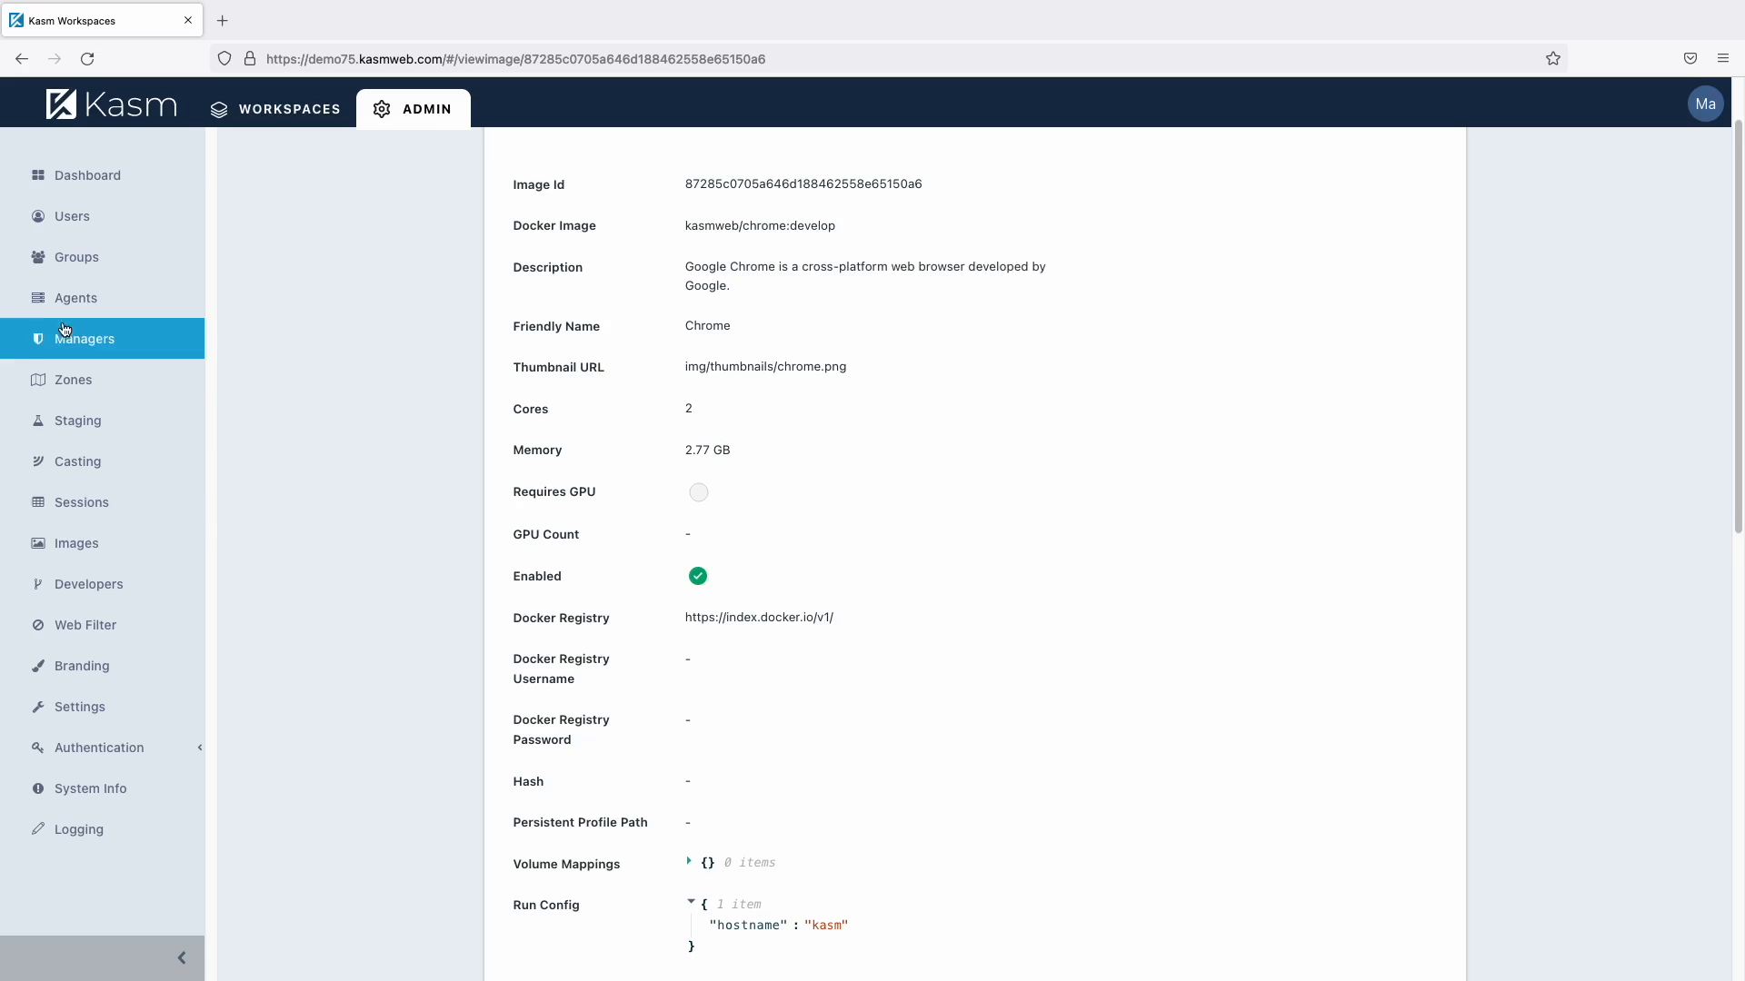
# - Review the agent's allocation and edit it, with core, GPU and memory overrides at 0
pyautogui.click(75, 298)
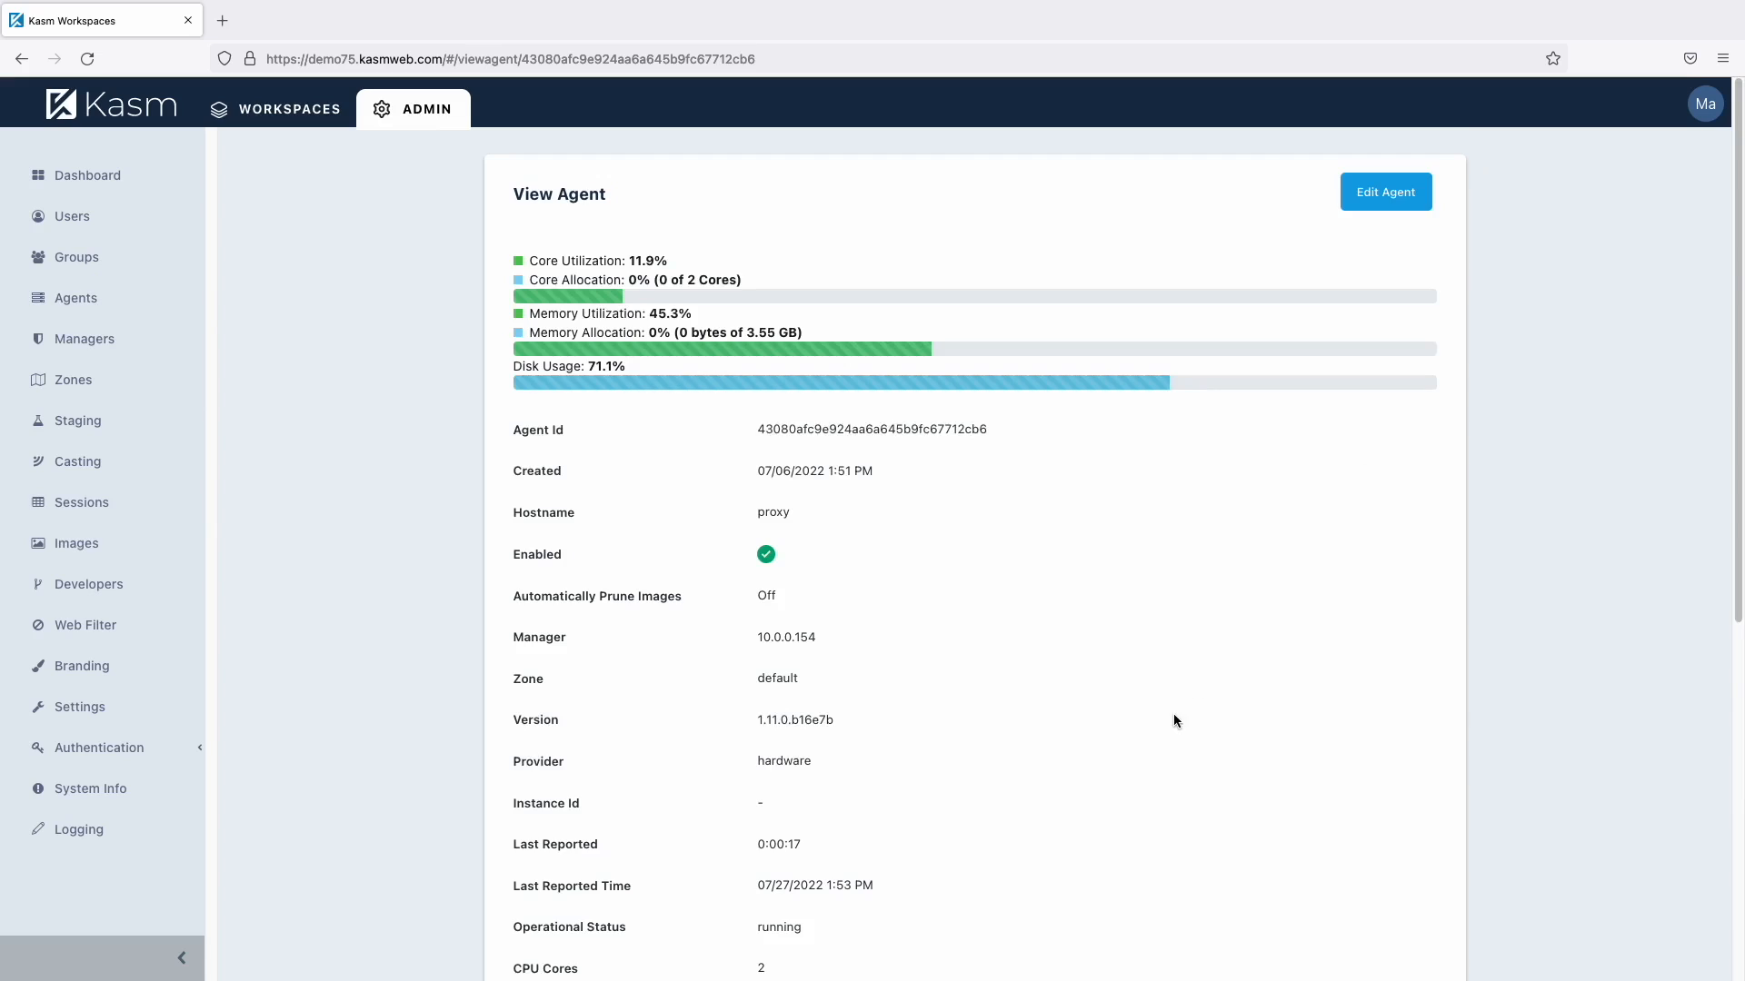
pyautogui.scroll(-3)
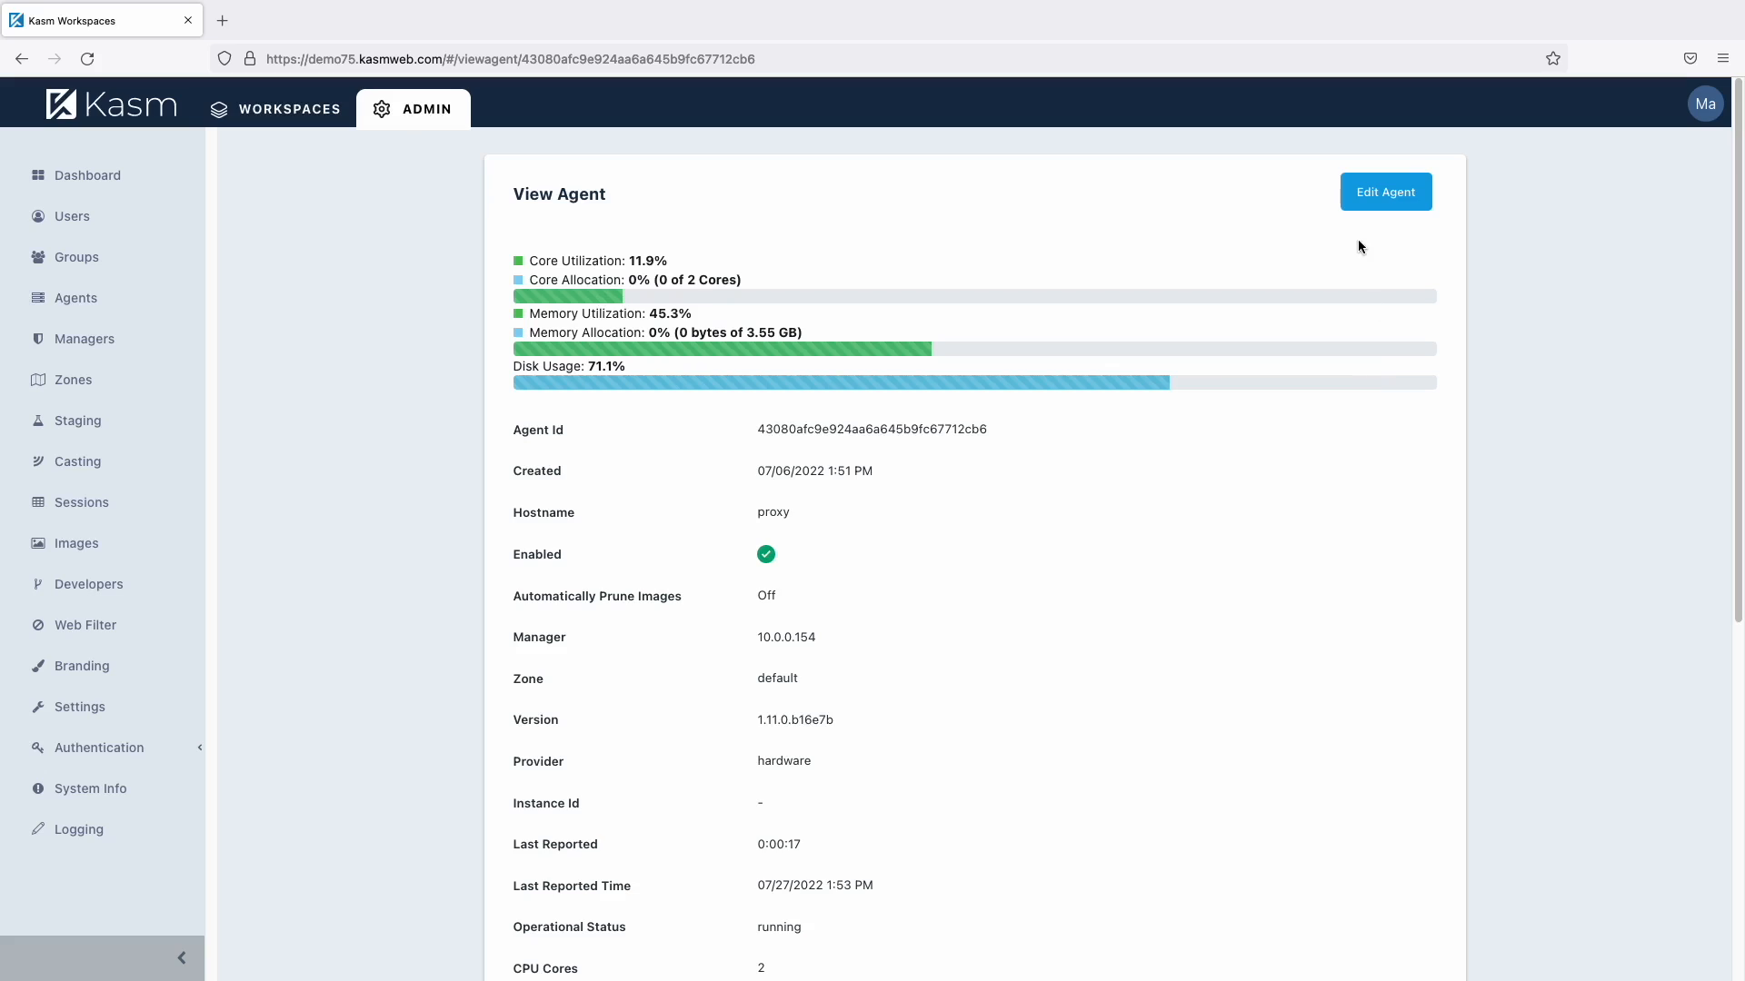
pyautogui.click(1384, 192)
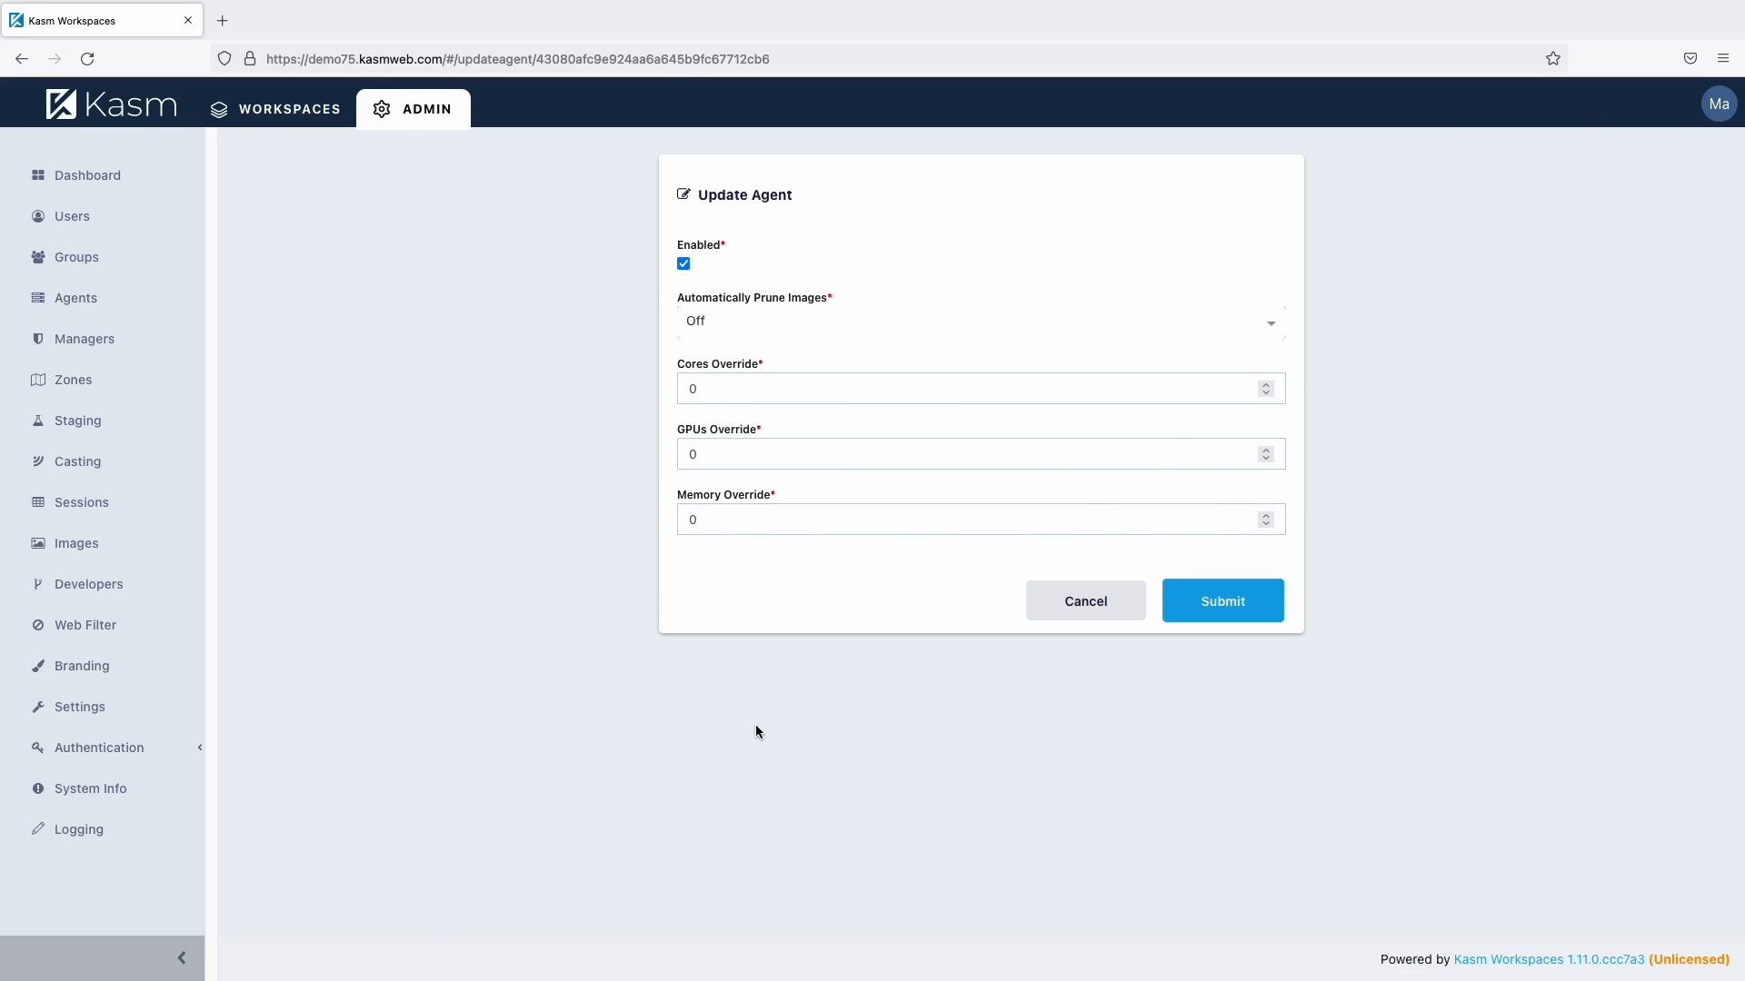
# - Leave the agent form for the dashboard's proxy agent usage chart
pyautogui.click(1084, 601)
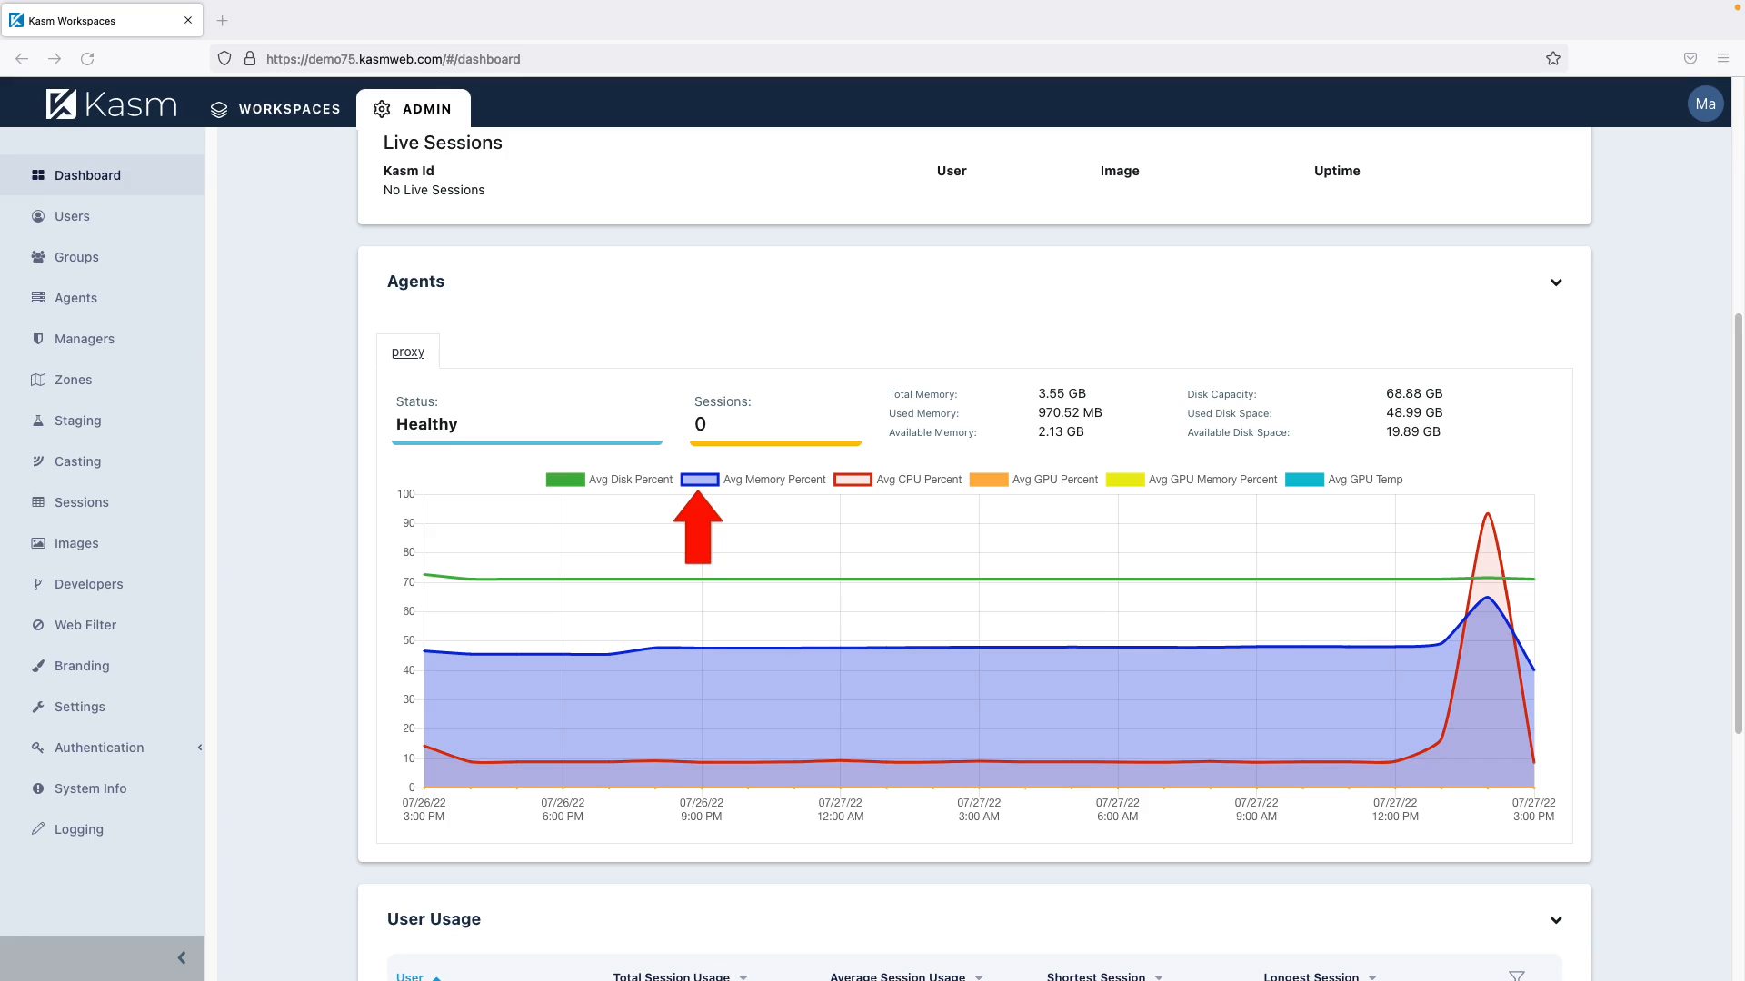
# - Launch a Chrome workspace session showing Chrome's welcome page
pyautogui.click(288, 109)
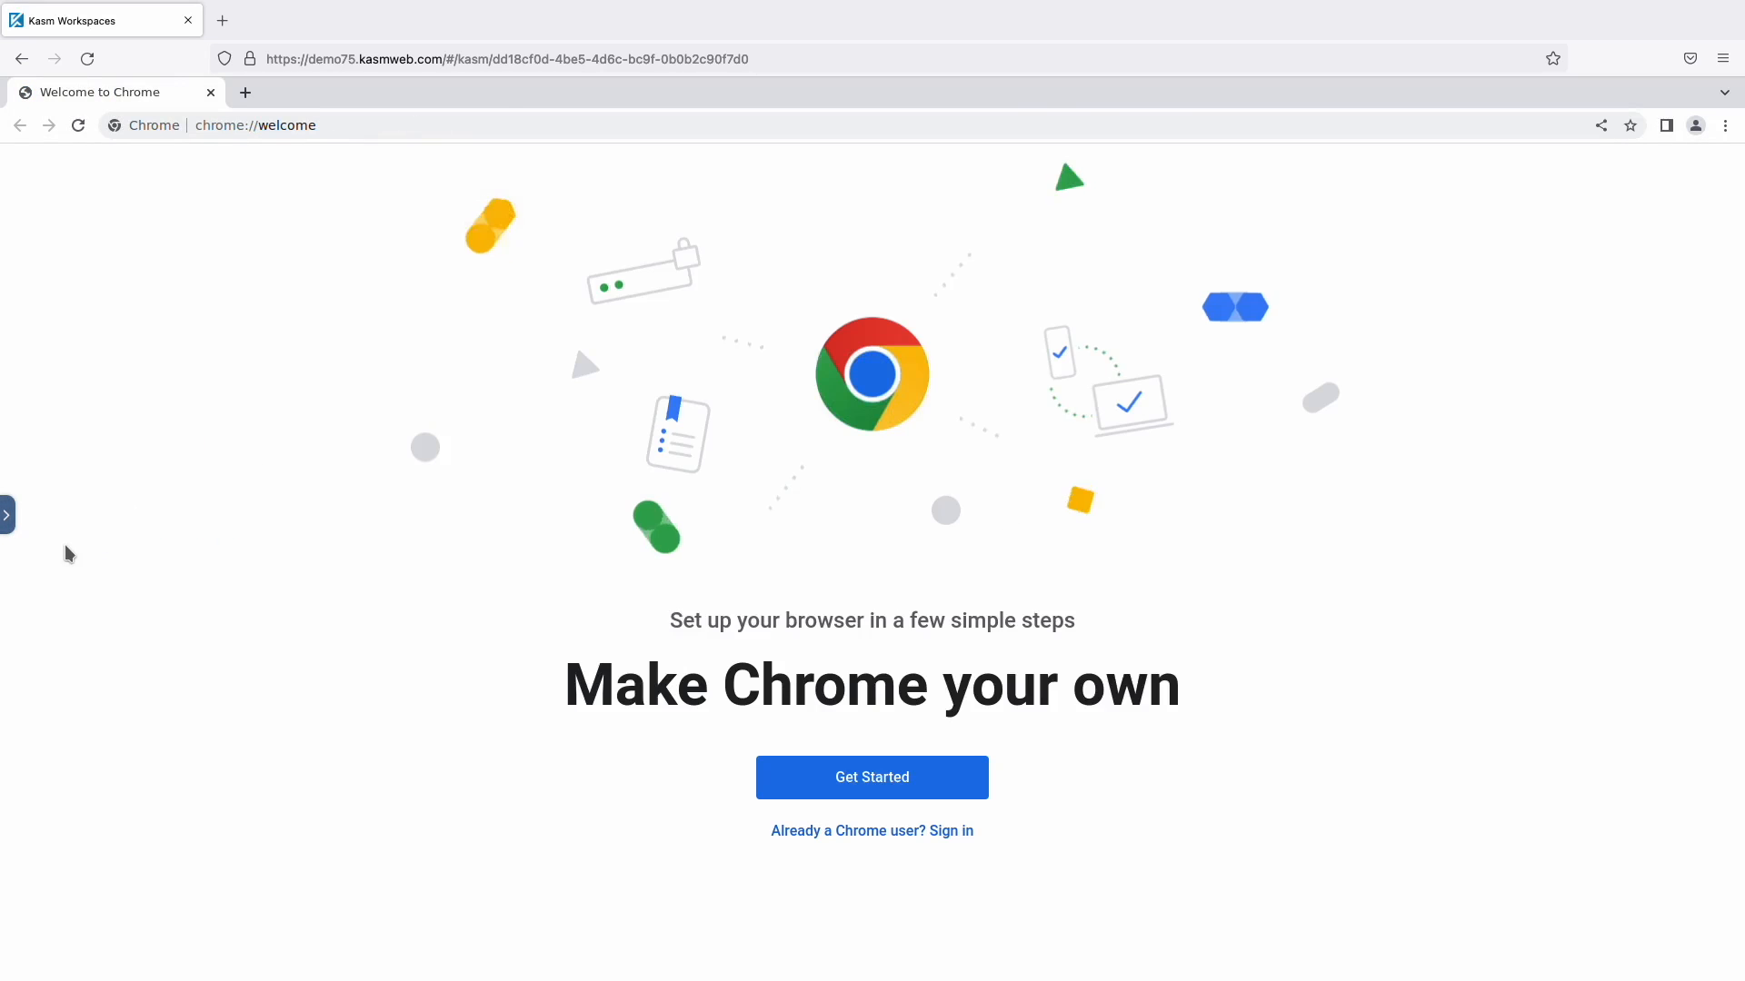
# - Confirm the agent's 2 of 2 cores and 73% memory allocation, then reopen its update form
pyautogui.click(6, 514)
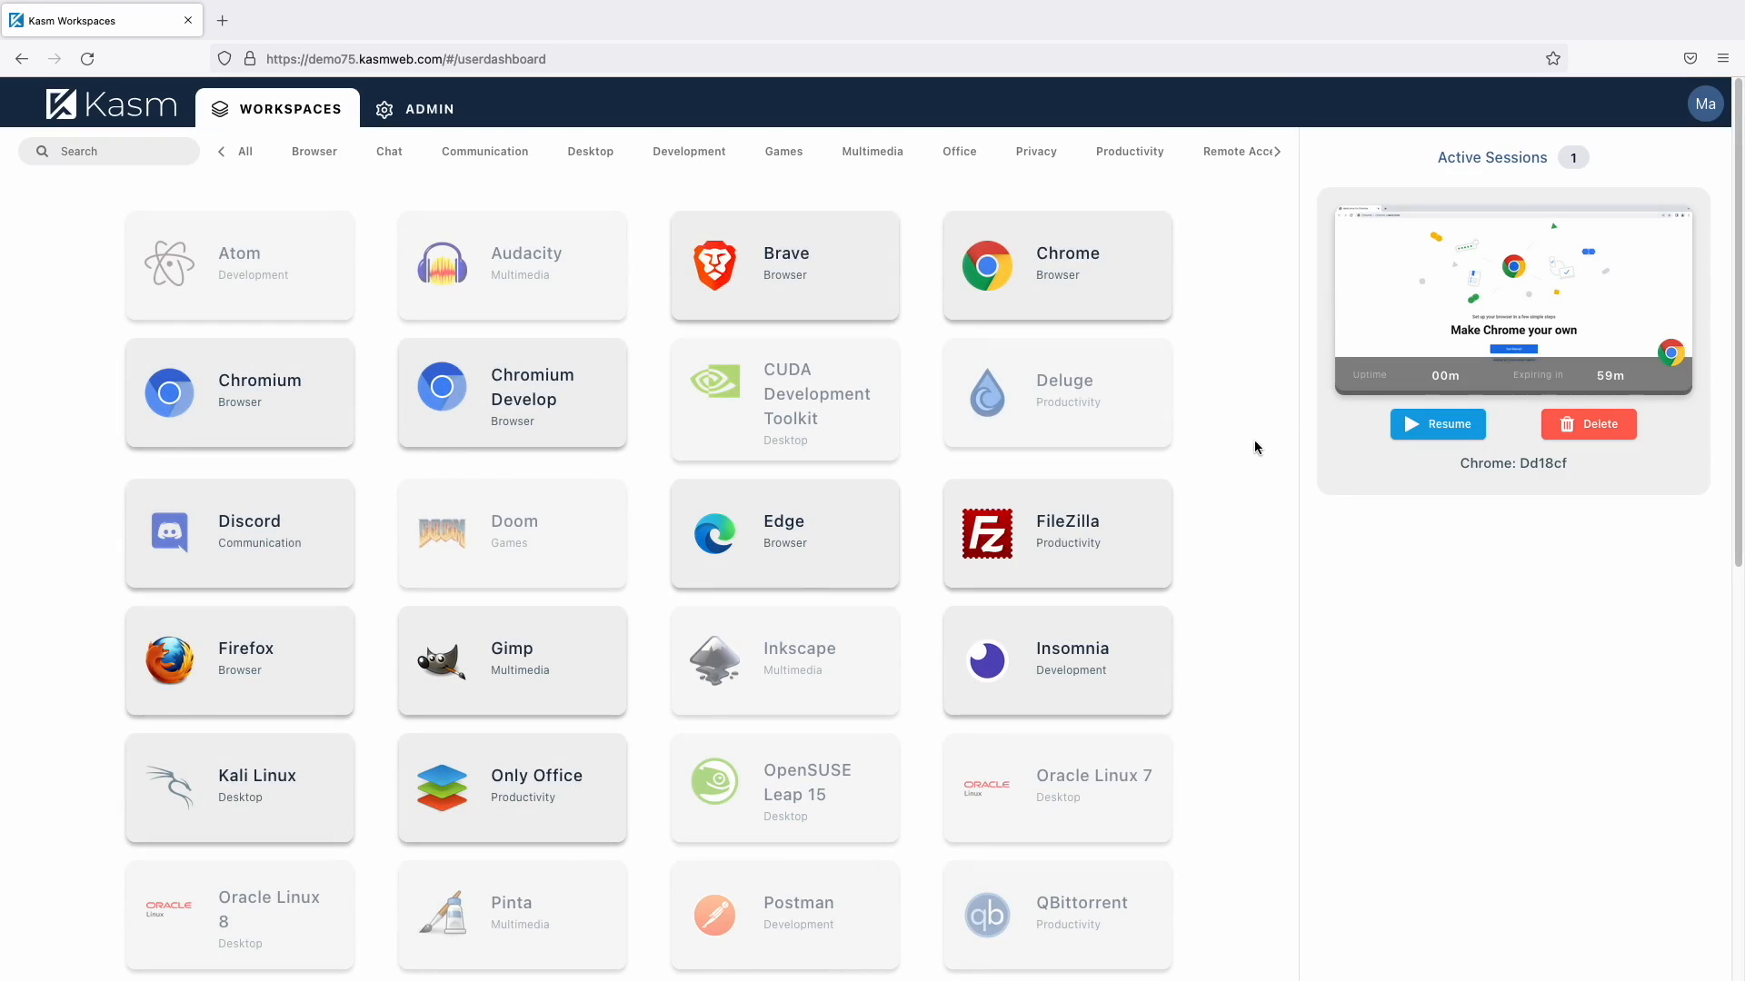
pyautogui.click(424, 109)
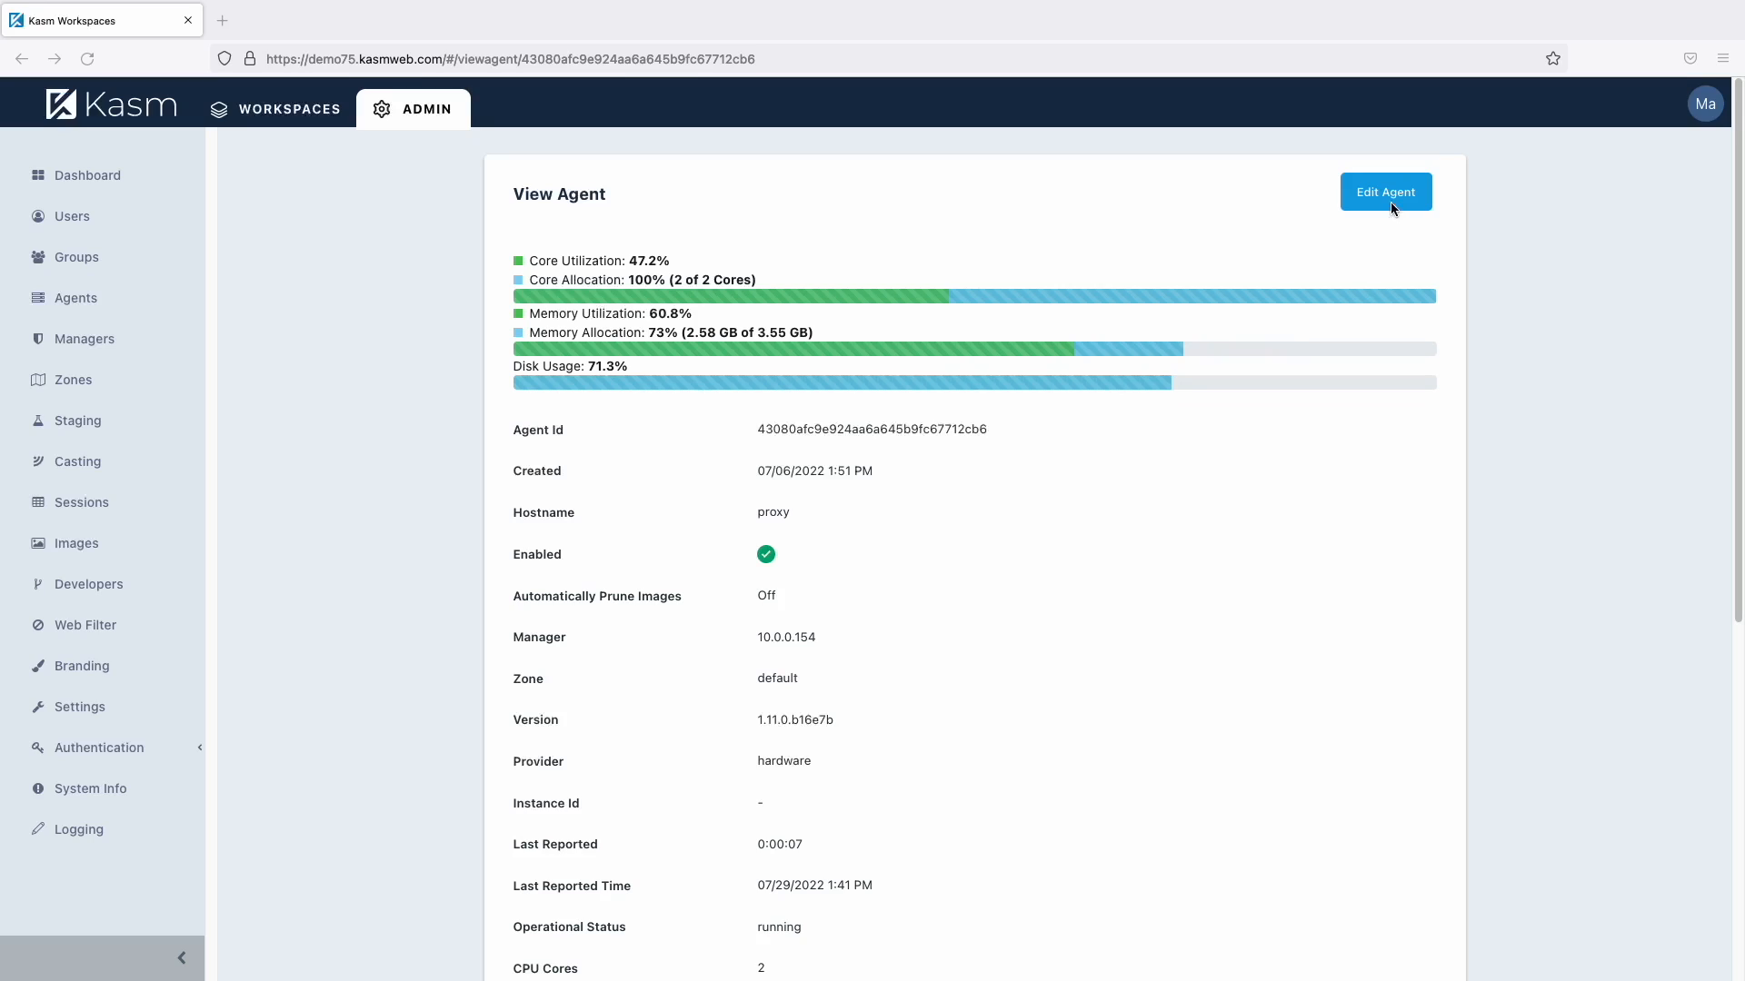
pyautogui.scroll(-3)
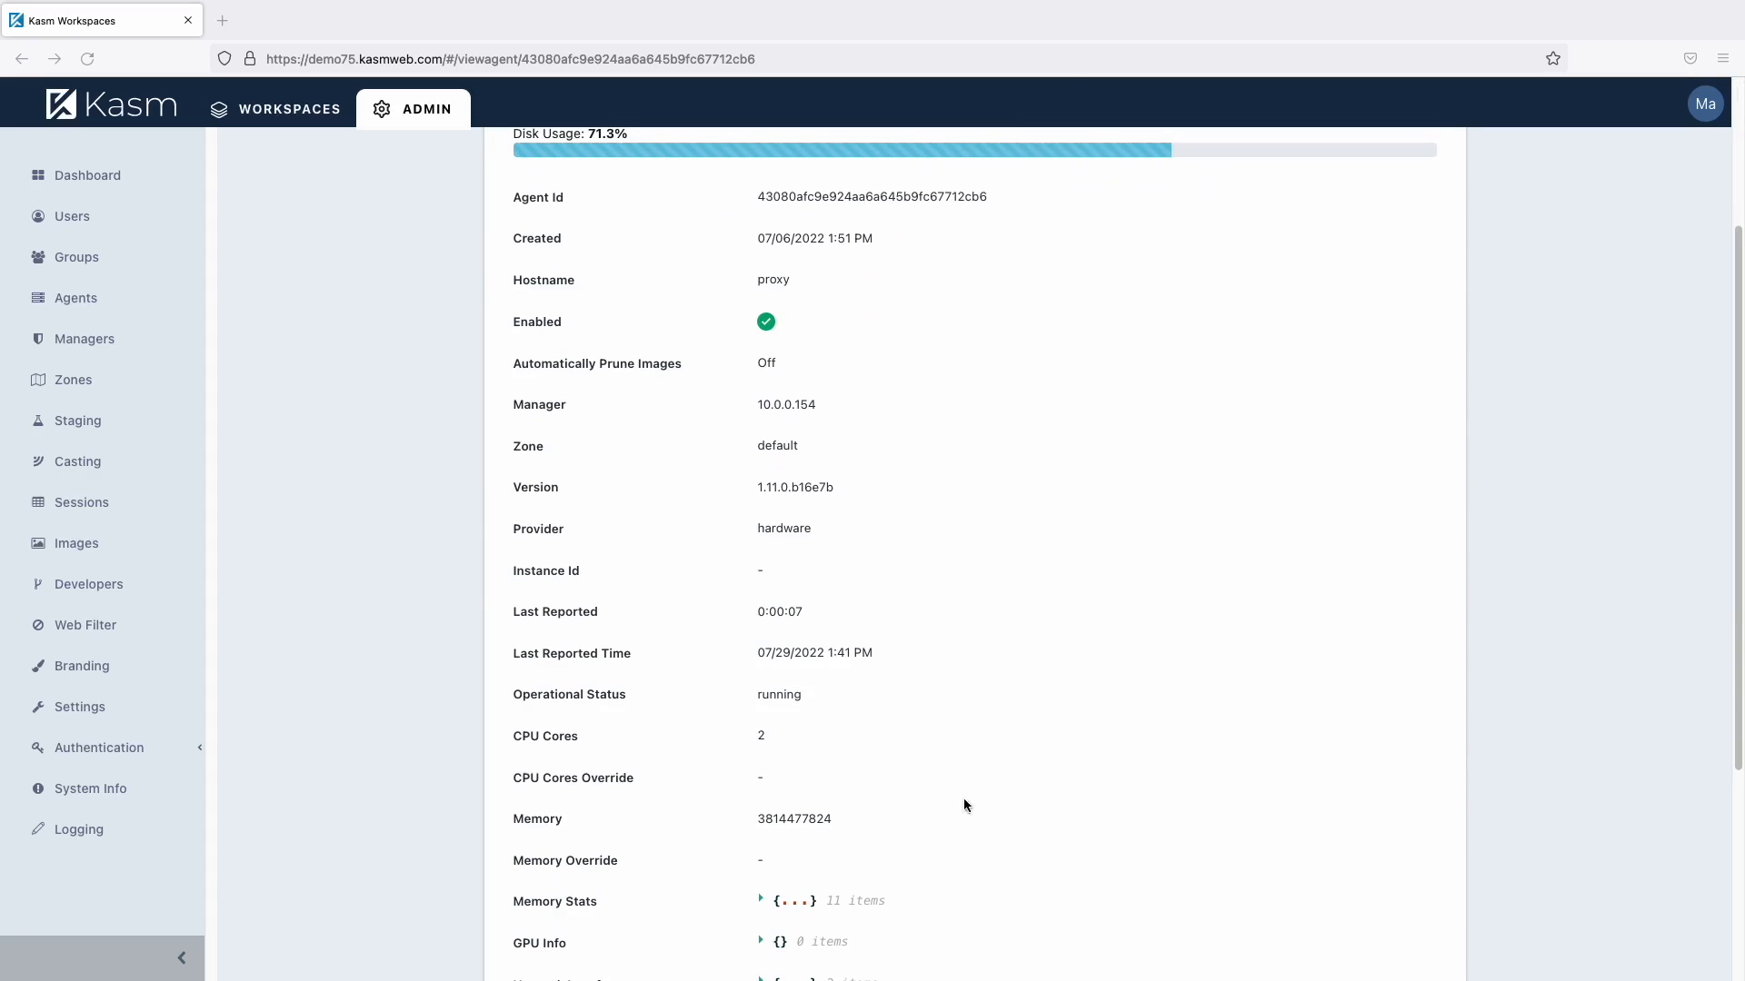
pyautogui.rightClick(768, 819)
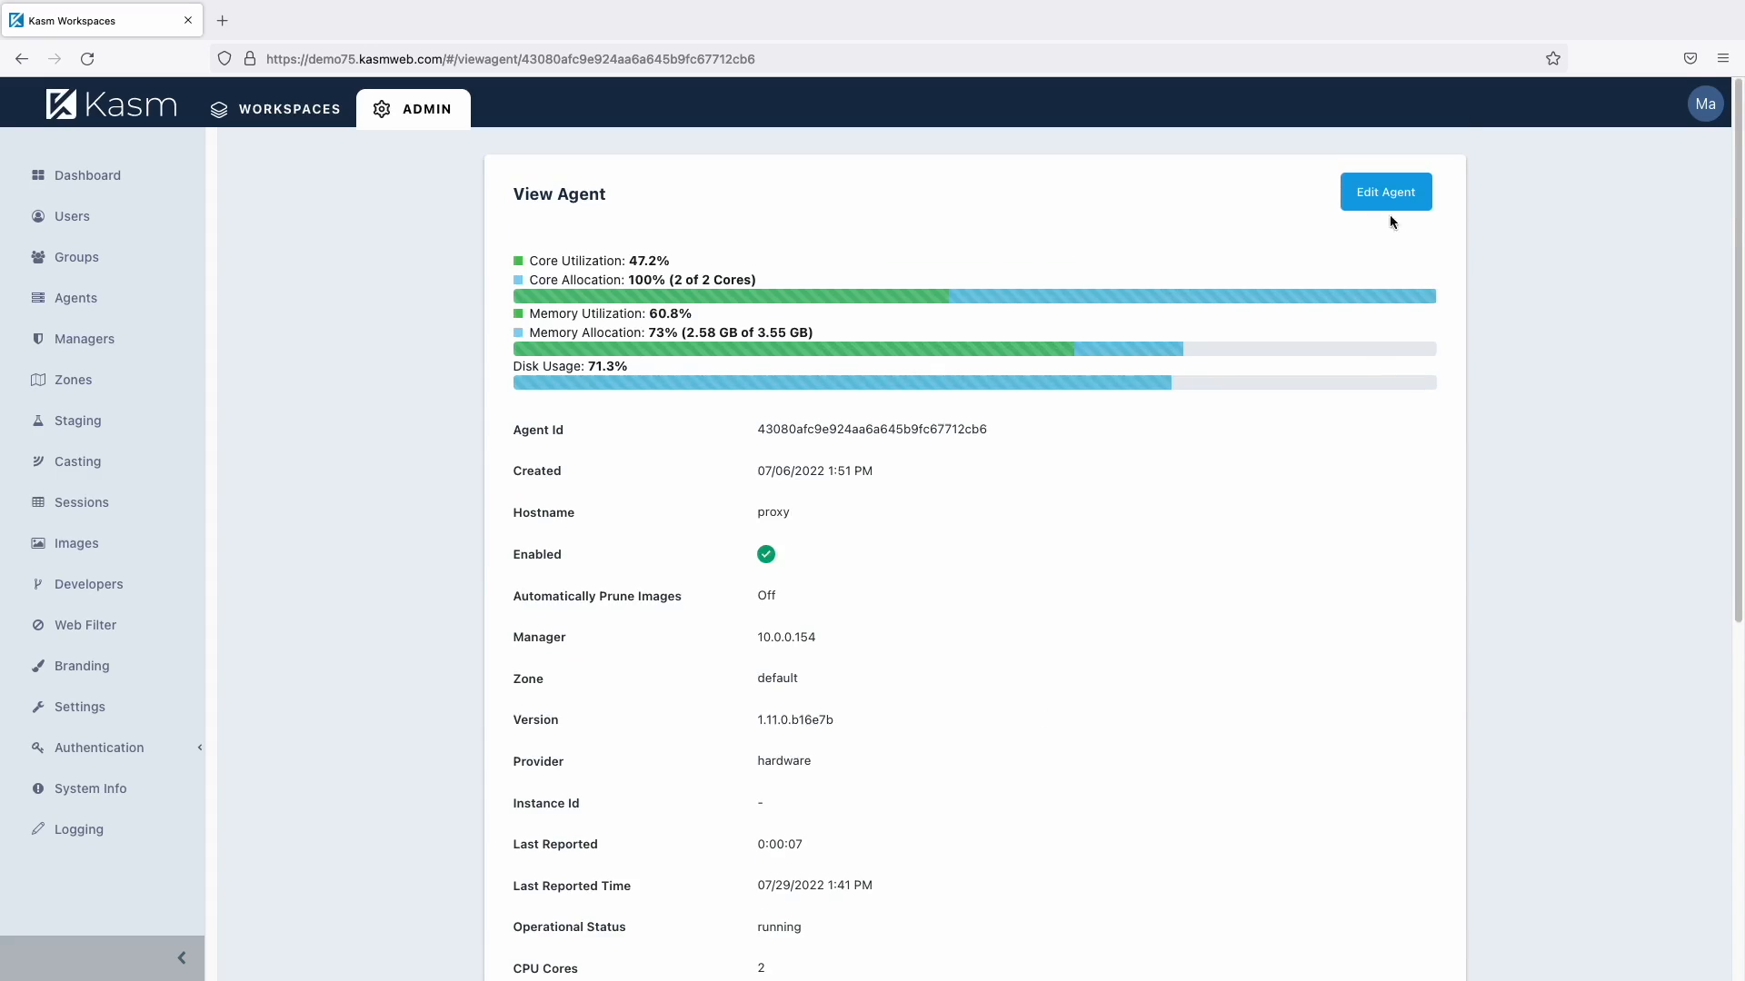
pyautogui.click(1384, 191)
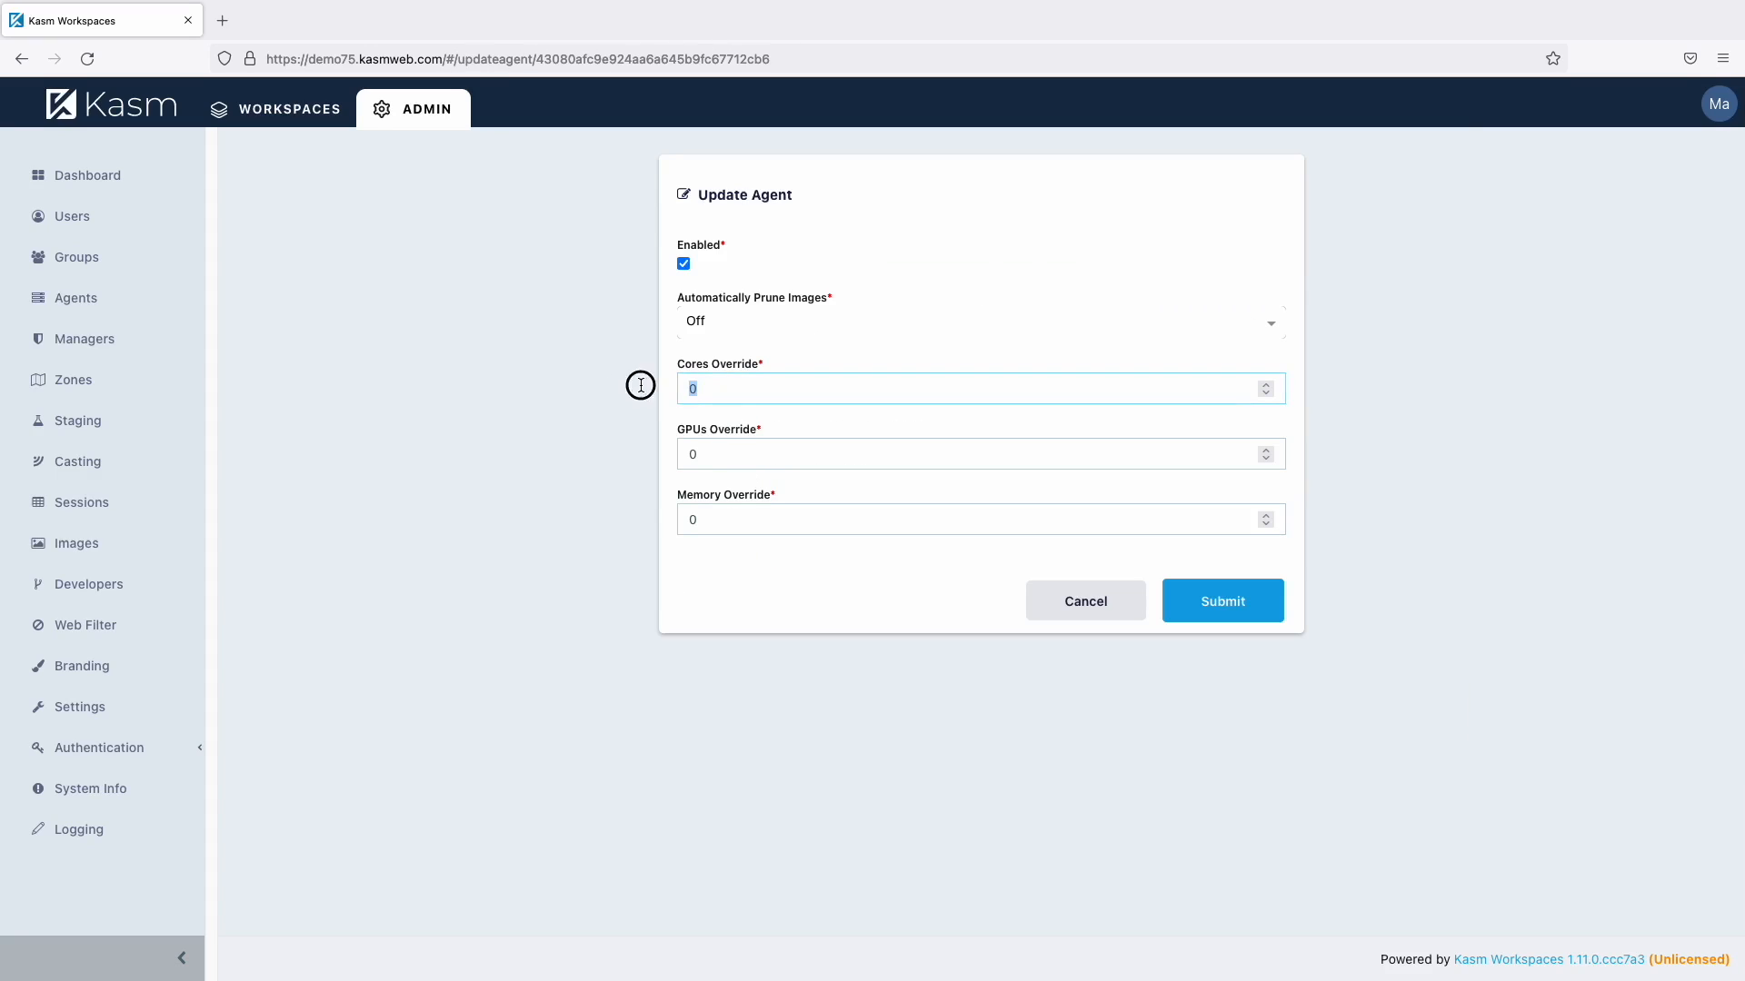
pyautogui.click(980, 519)
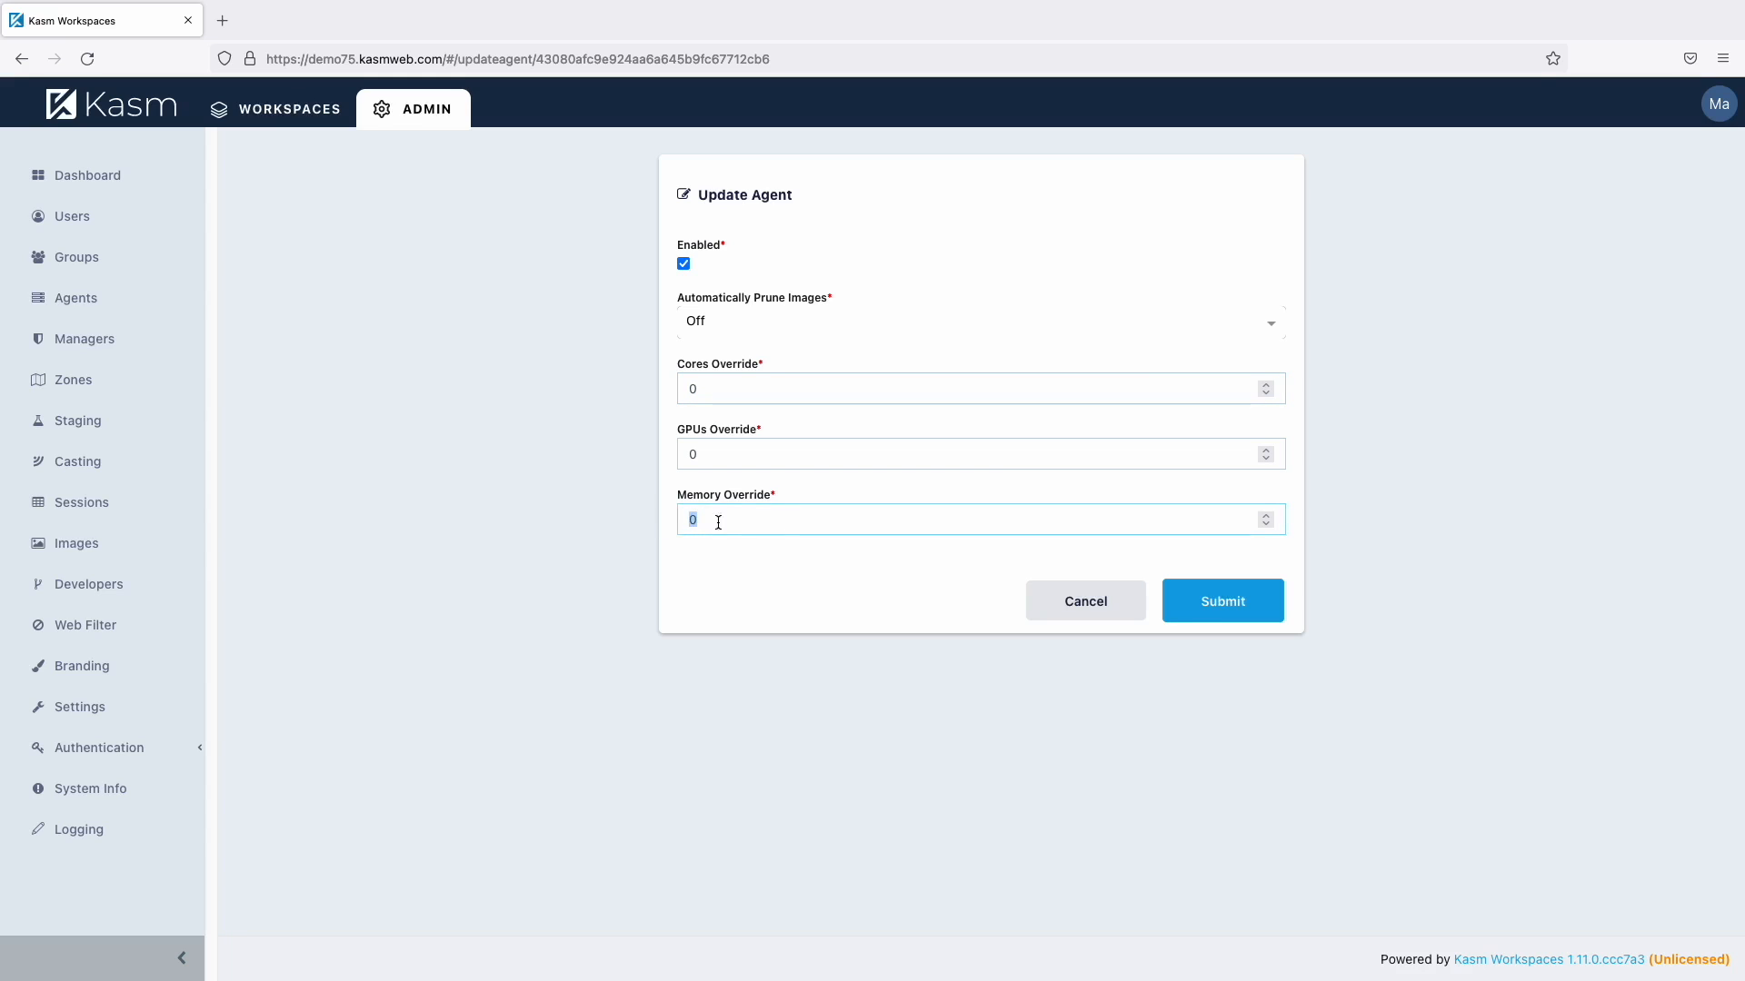
pyautogui.write('3814477824')
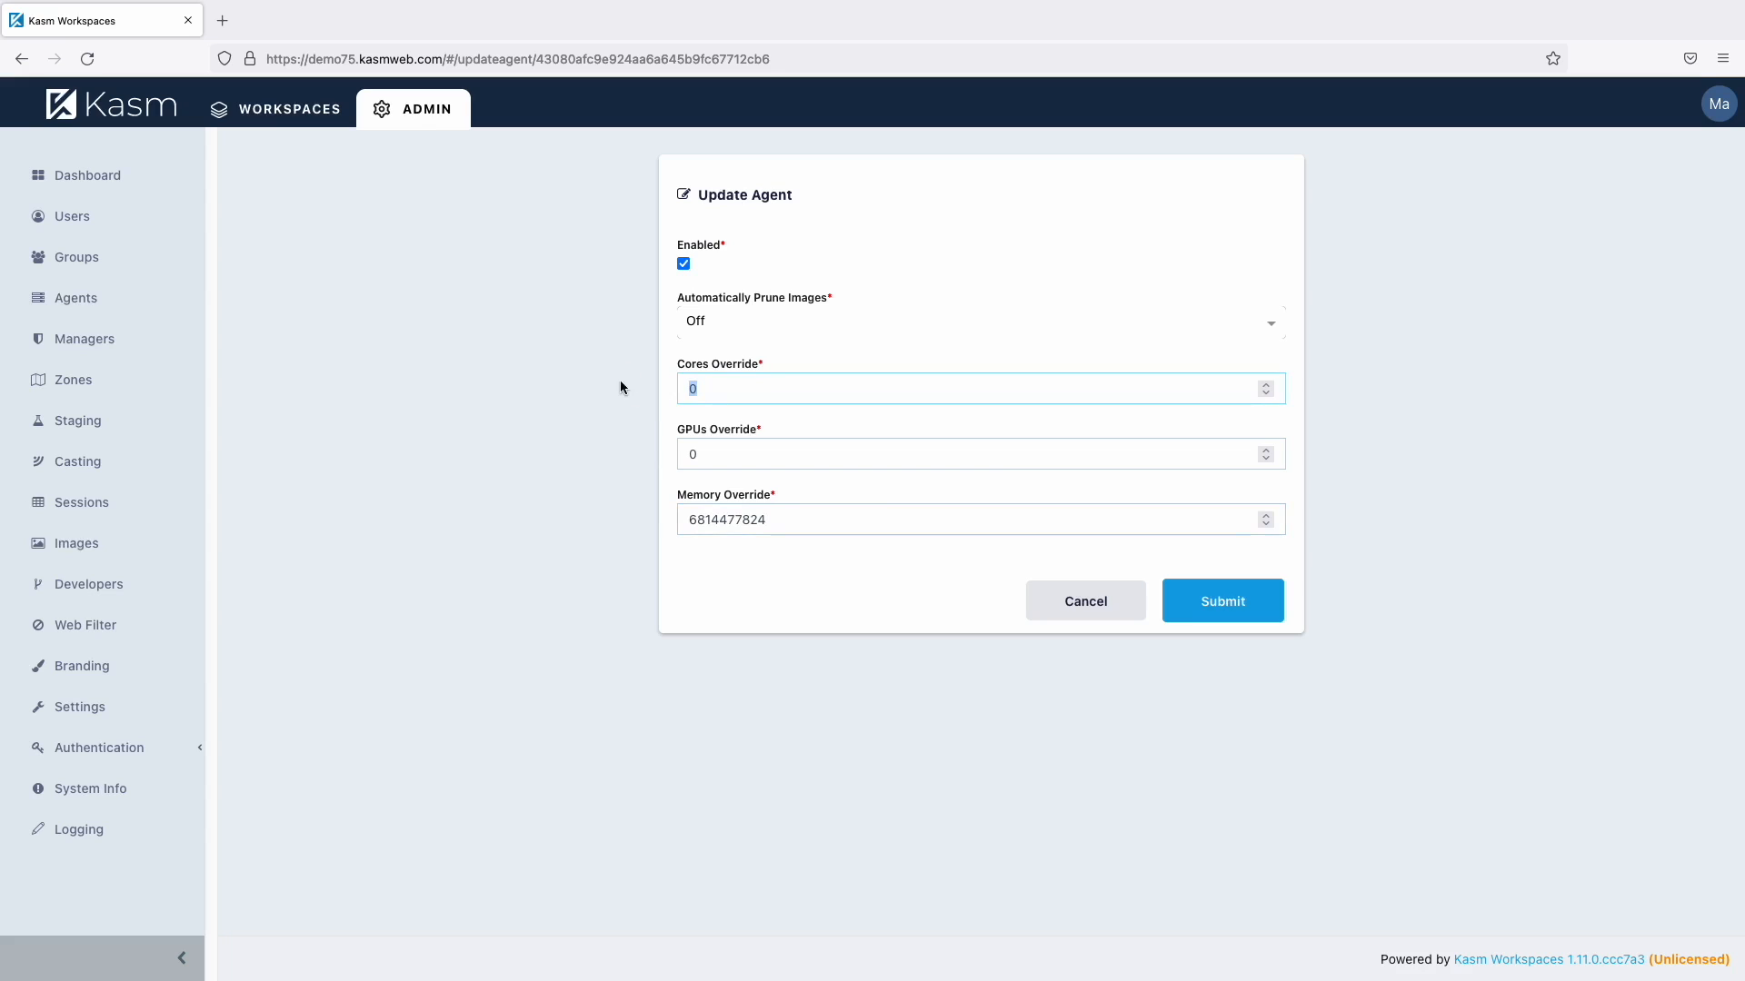
pyautogui.click(1222, 601)
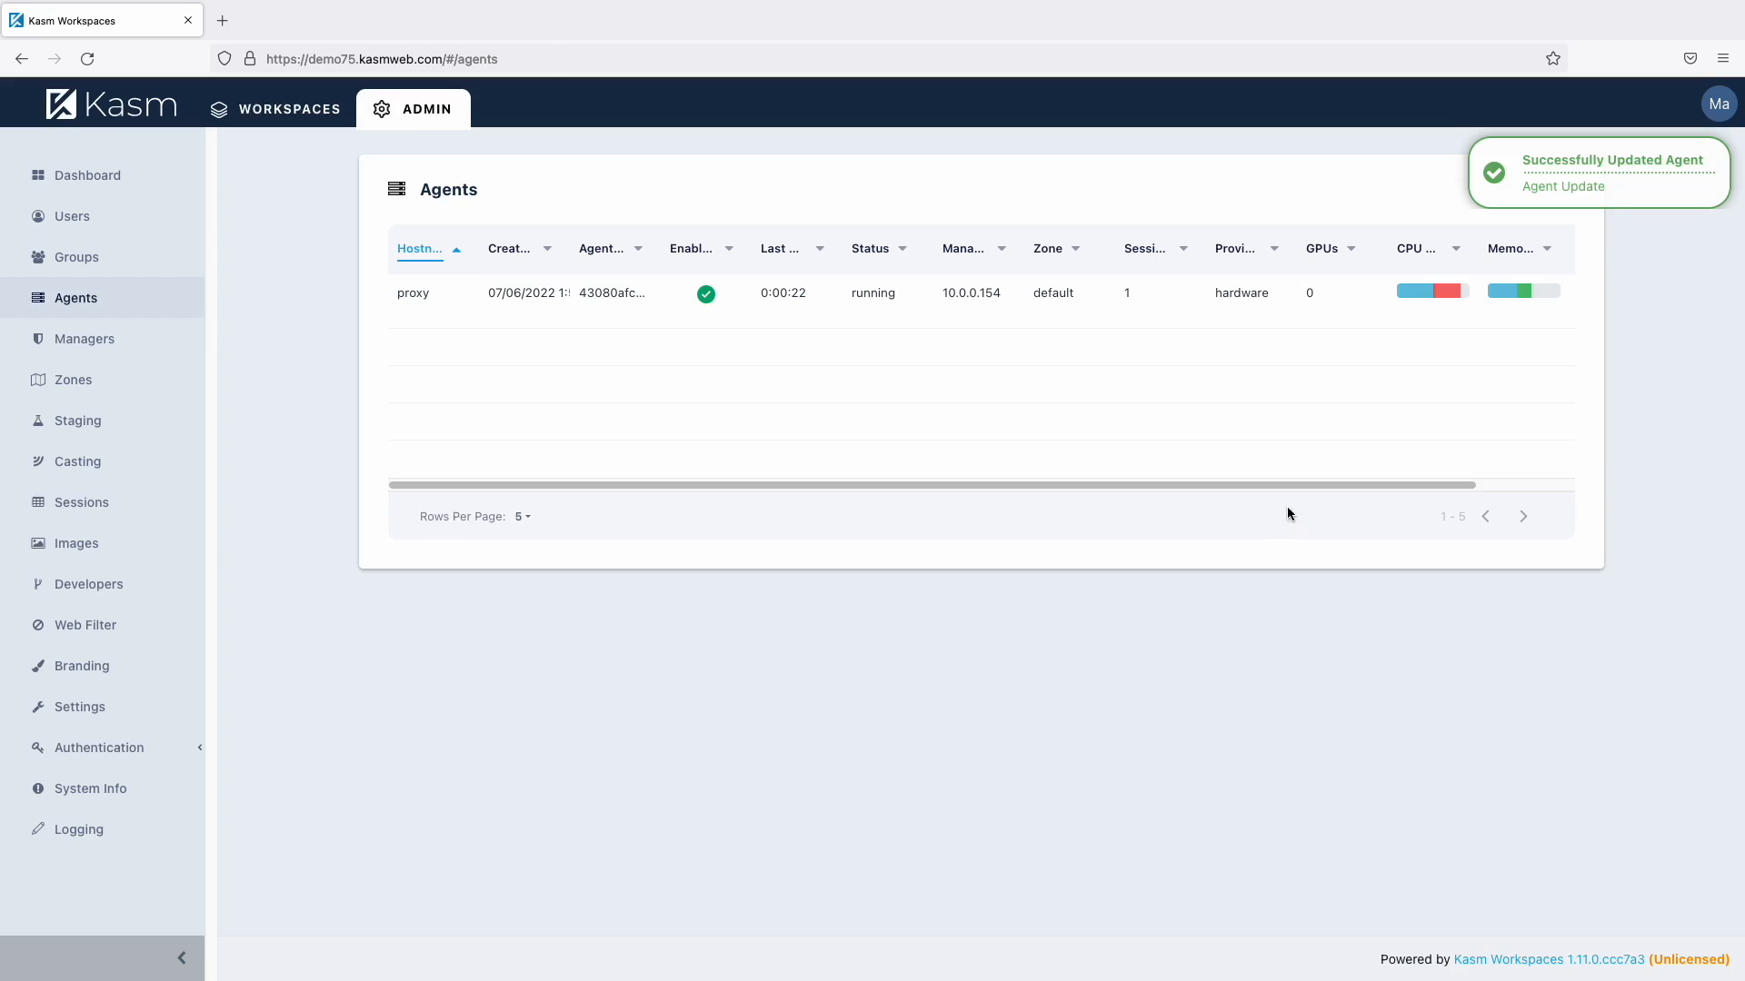
pyautogui.click(287, 108)
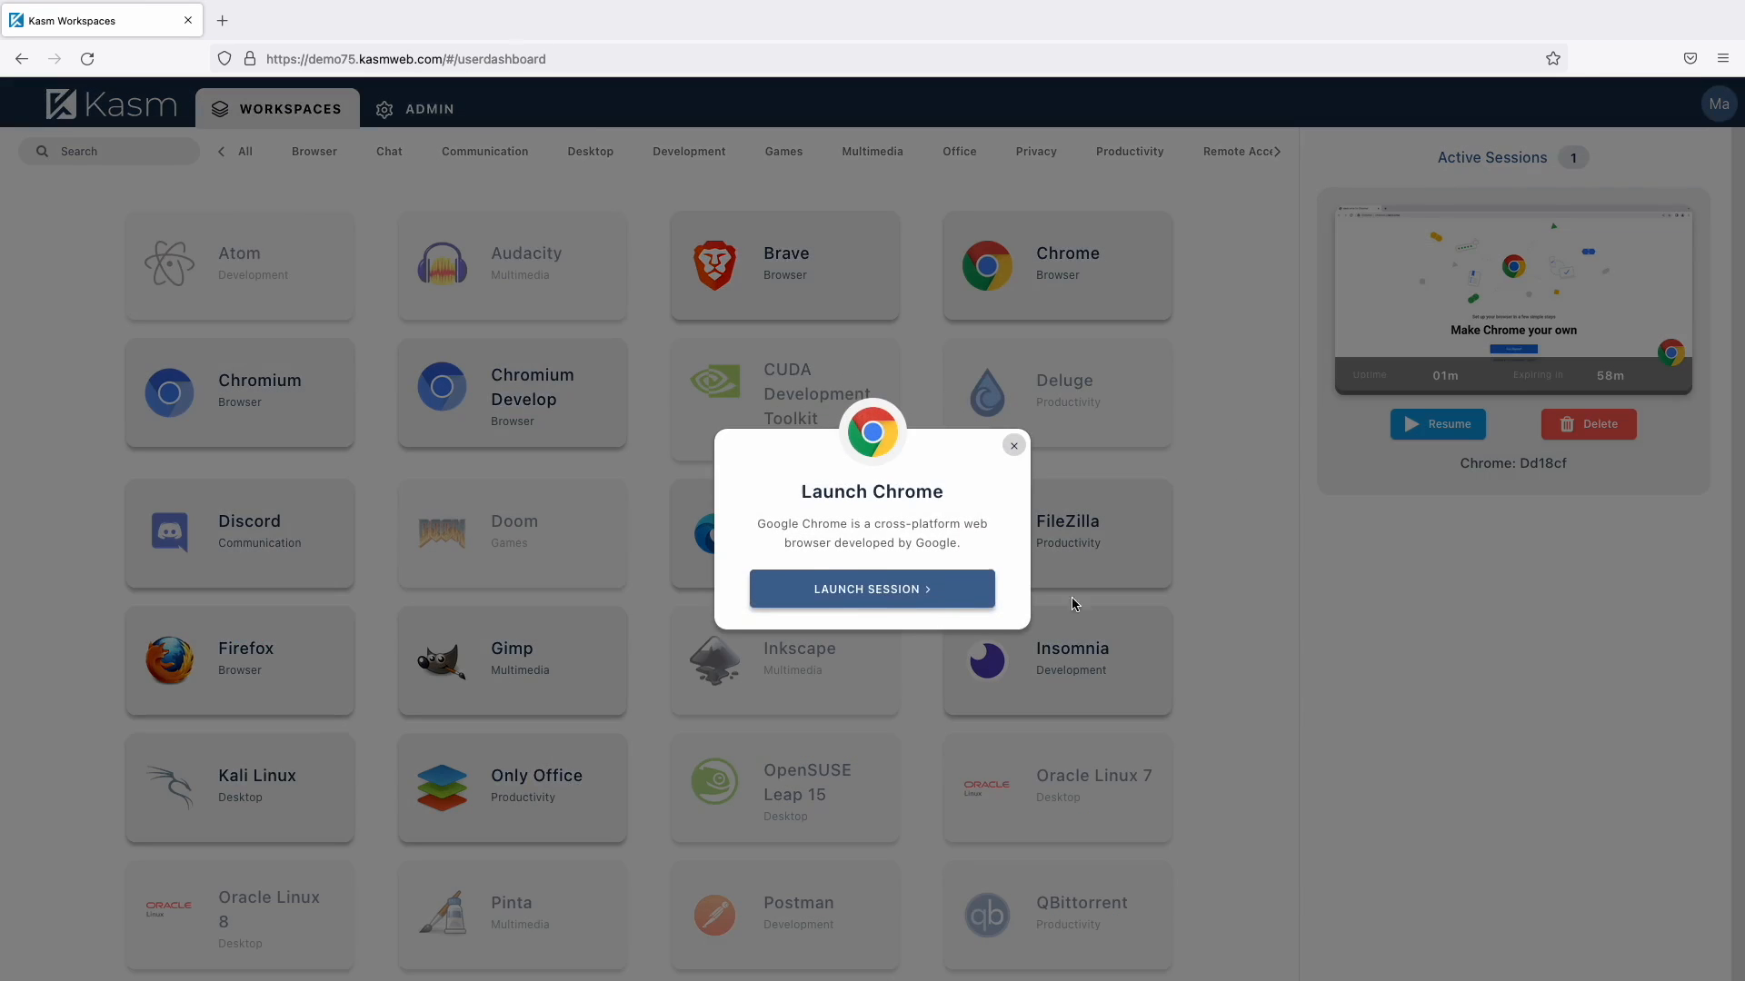
# - Launch a second Chrome session, dismiss the tips, and see two live sessions in admin
pyautogui.click(872, 589)
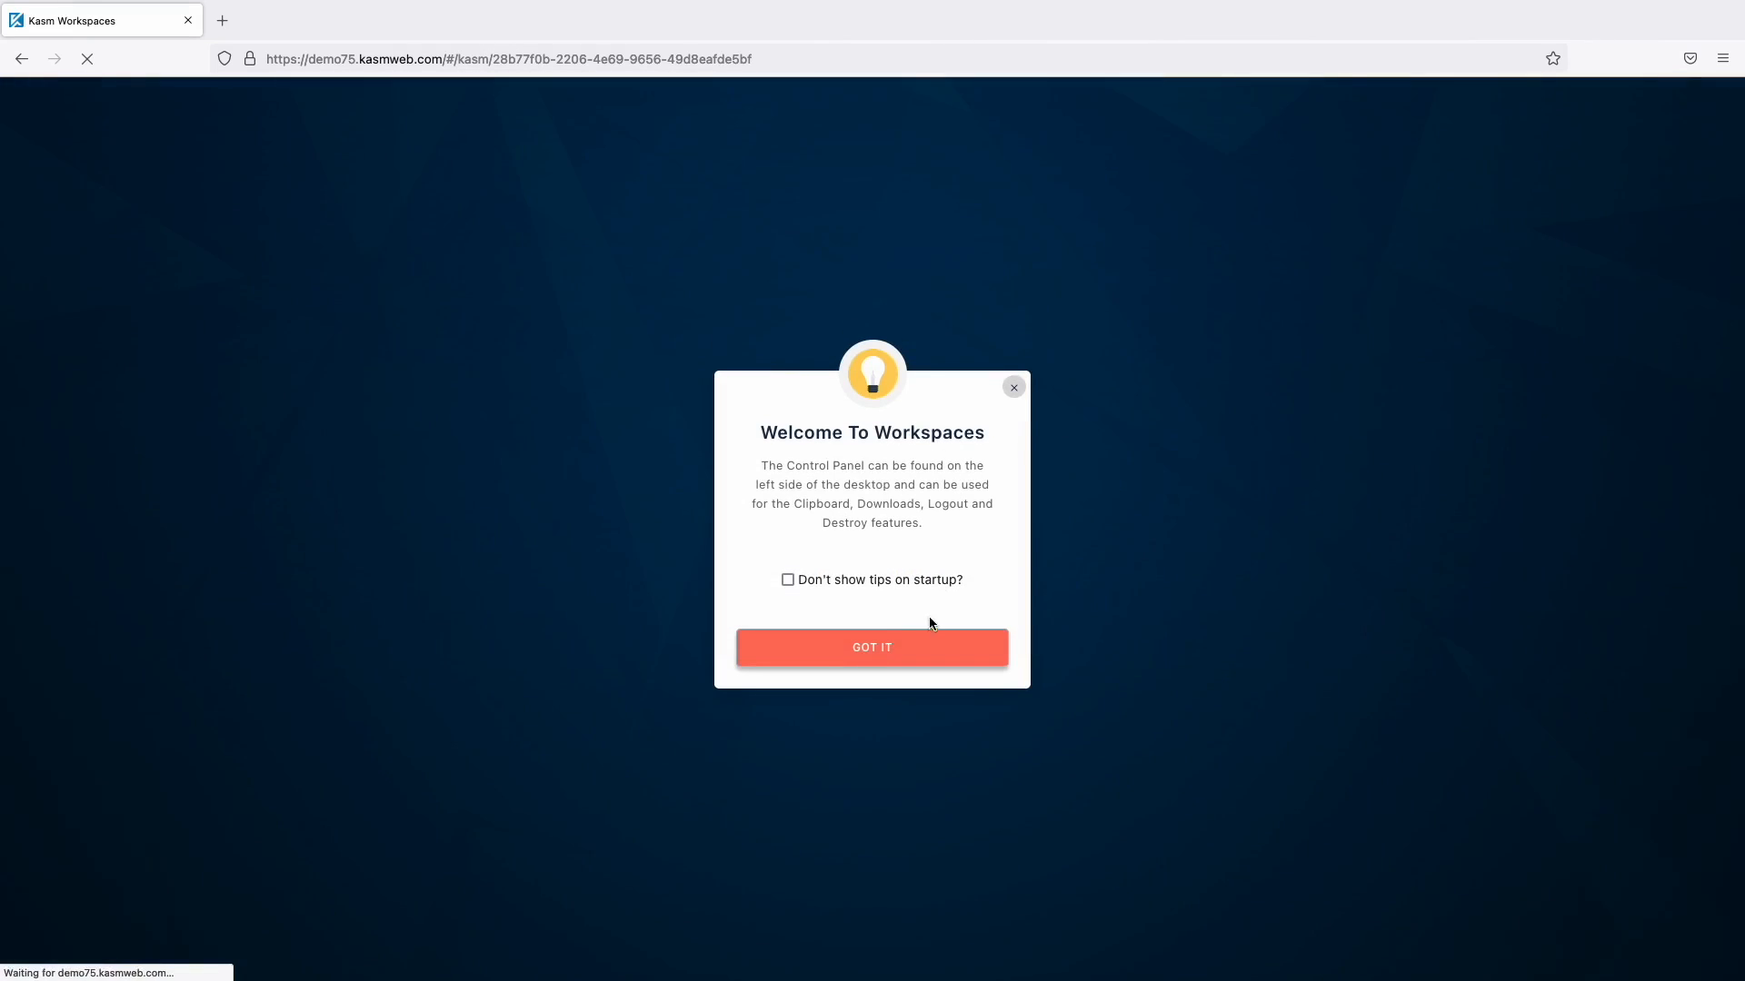
pyautogui.click(872, 647)
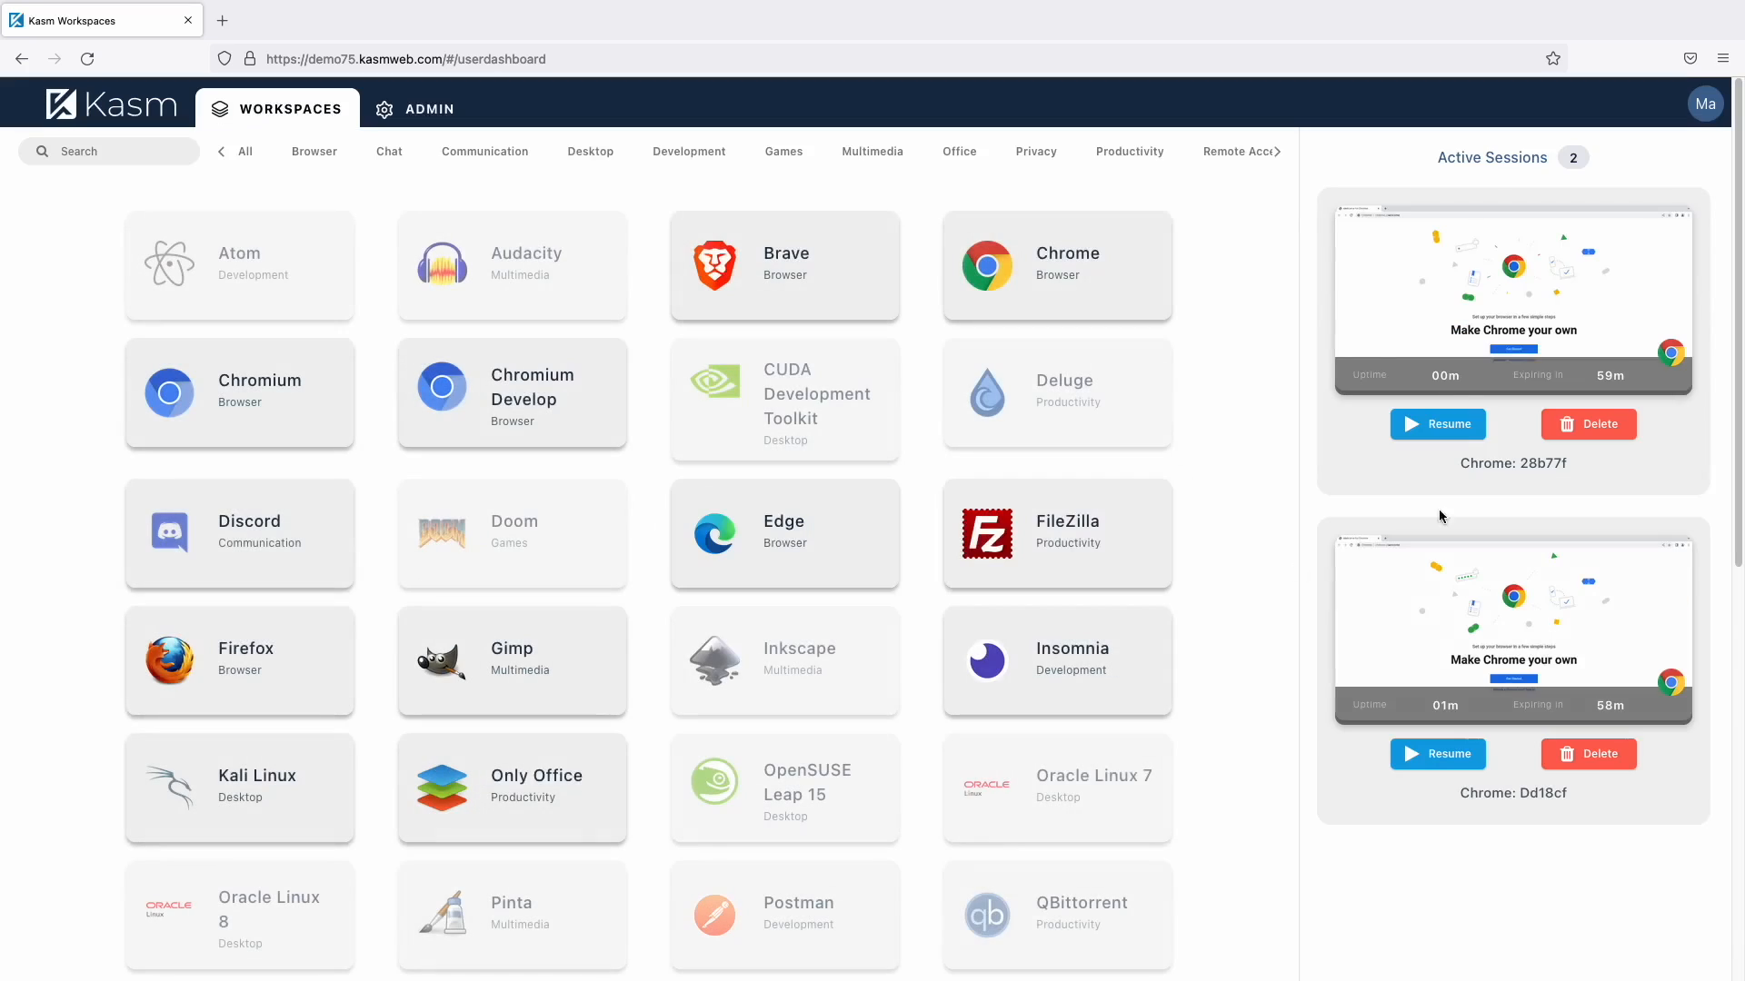
pyautogui.click(415, 109)
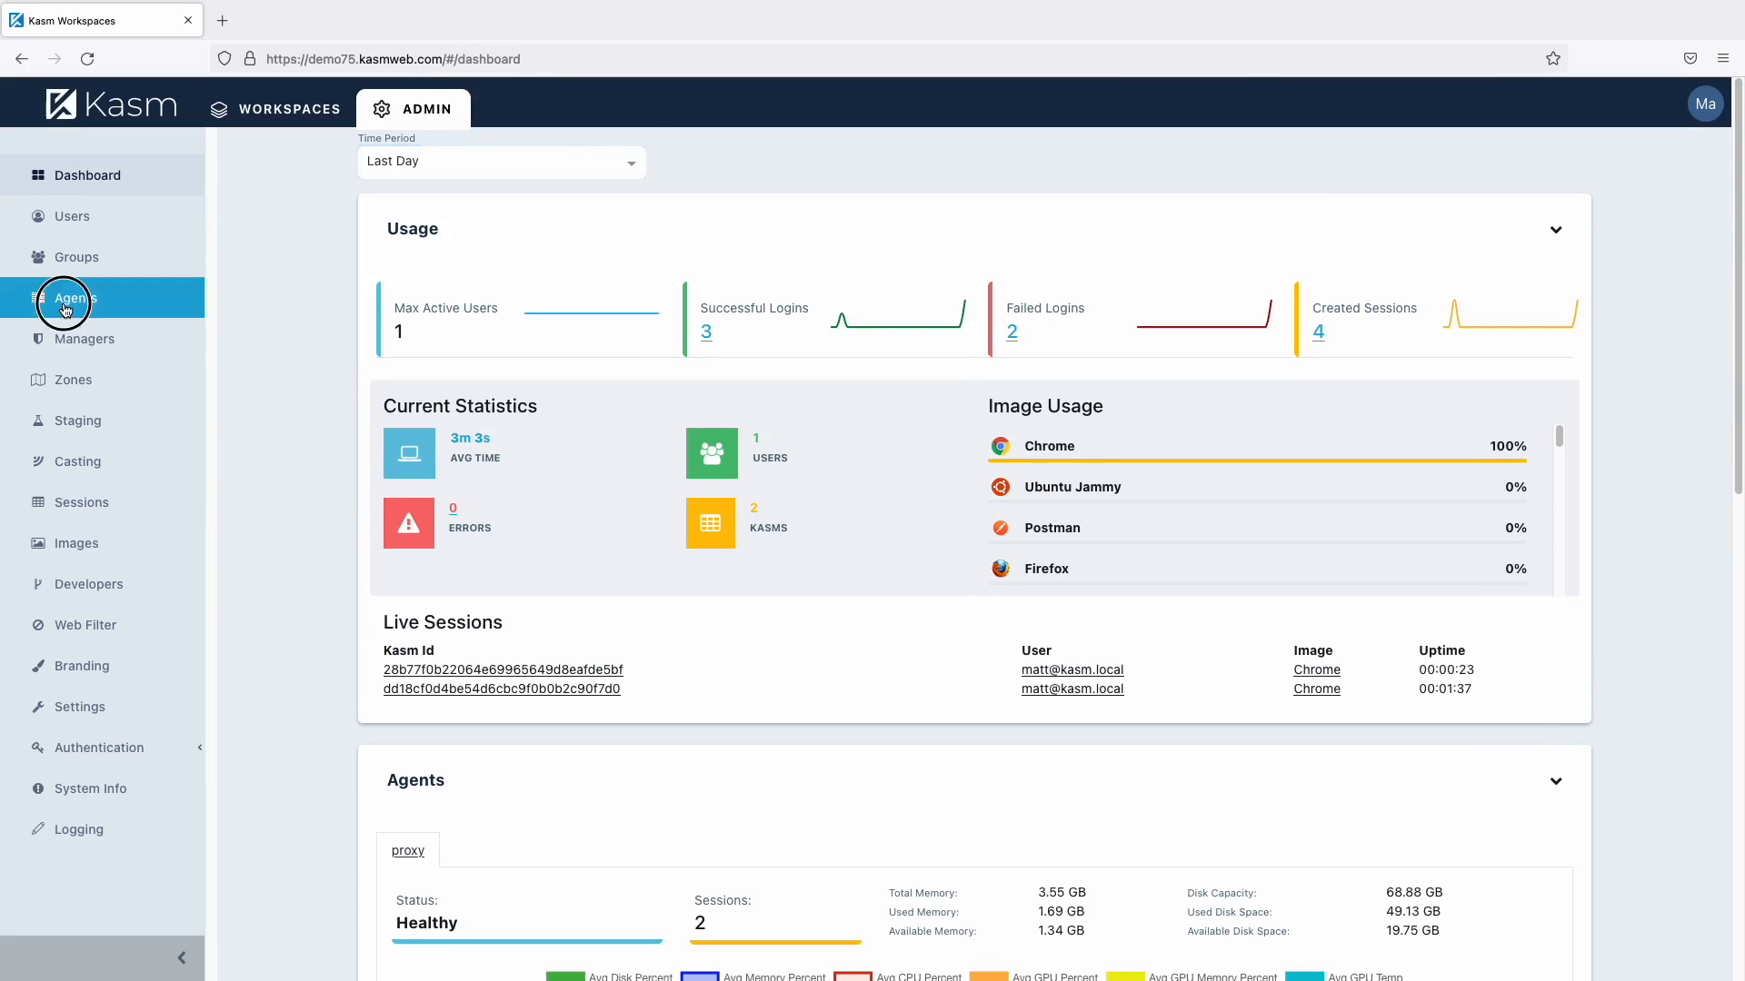
# - Review the agent's 4 of 4 cores and 81% memory allocation, then return to Workspaces
pyautogui.click(76, 297)
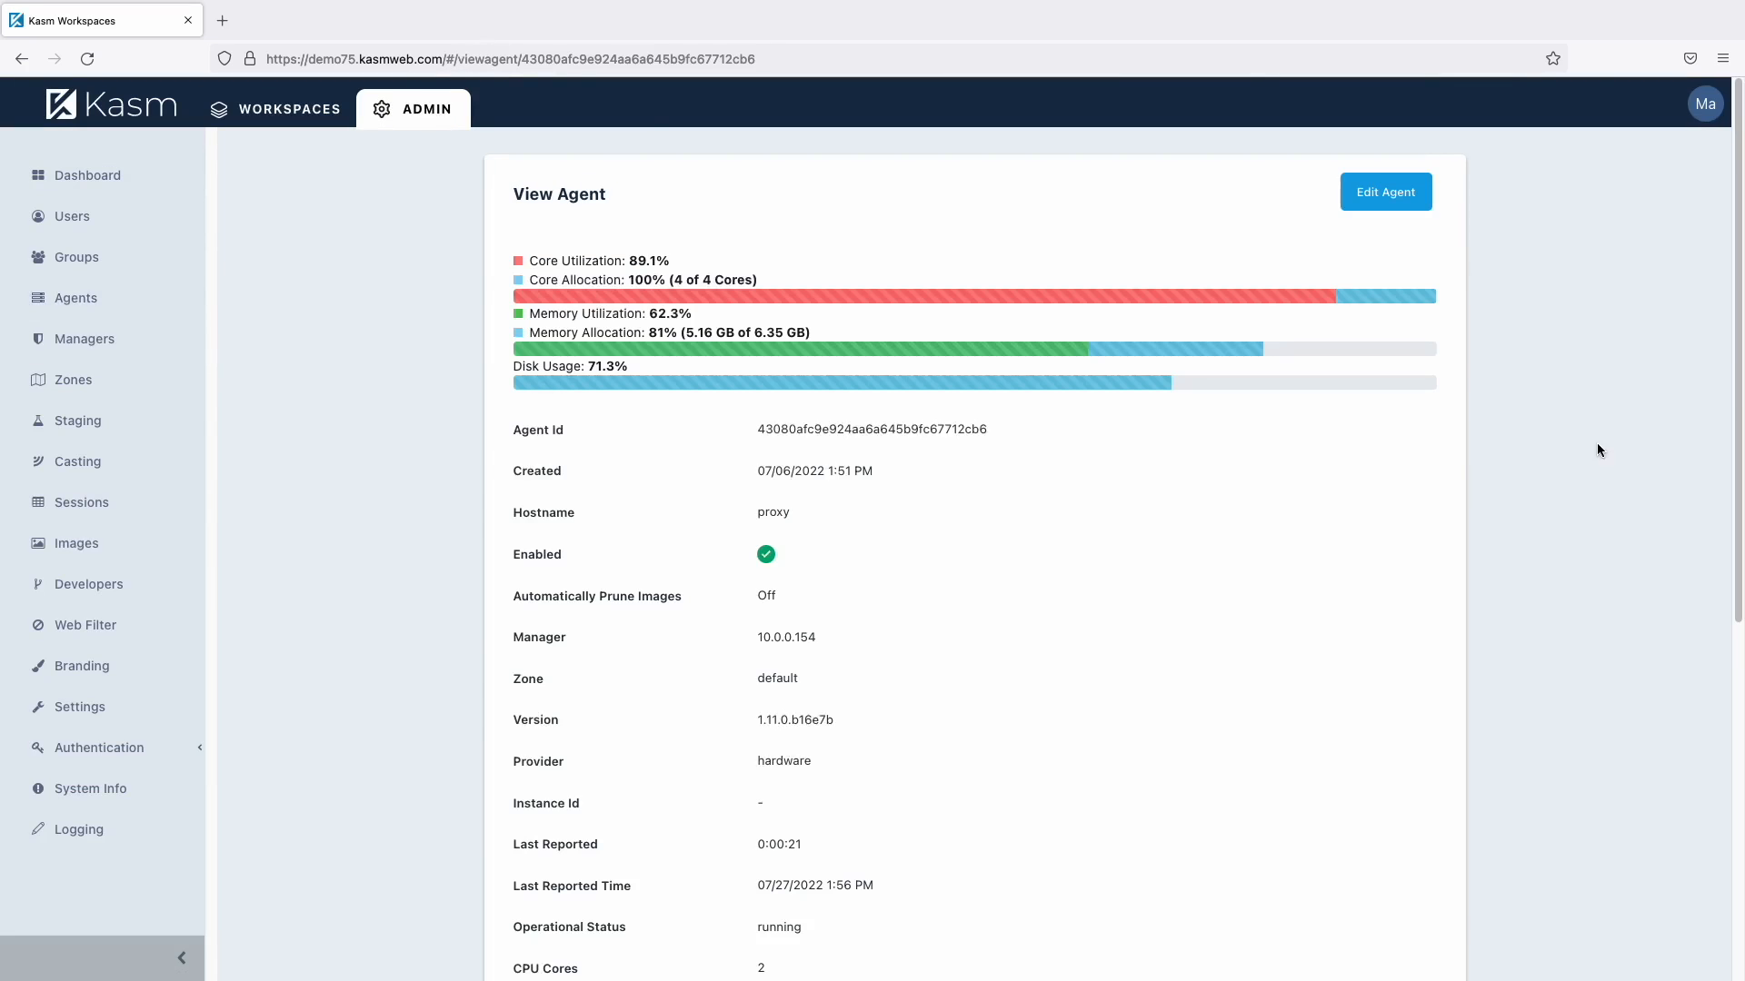
pyautogui.moveTo(831, 312)
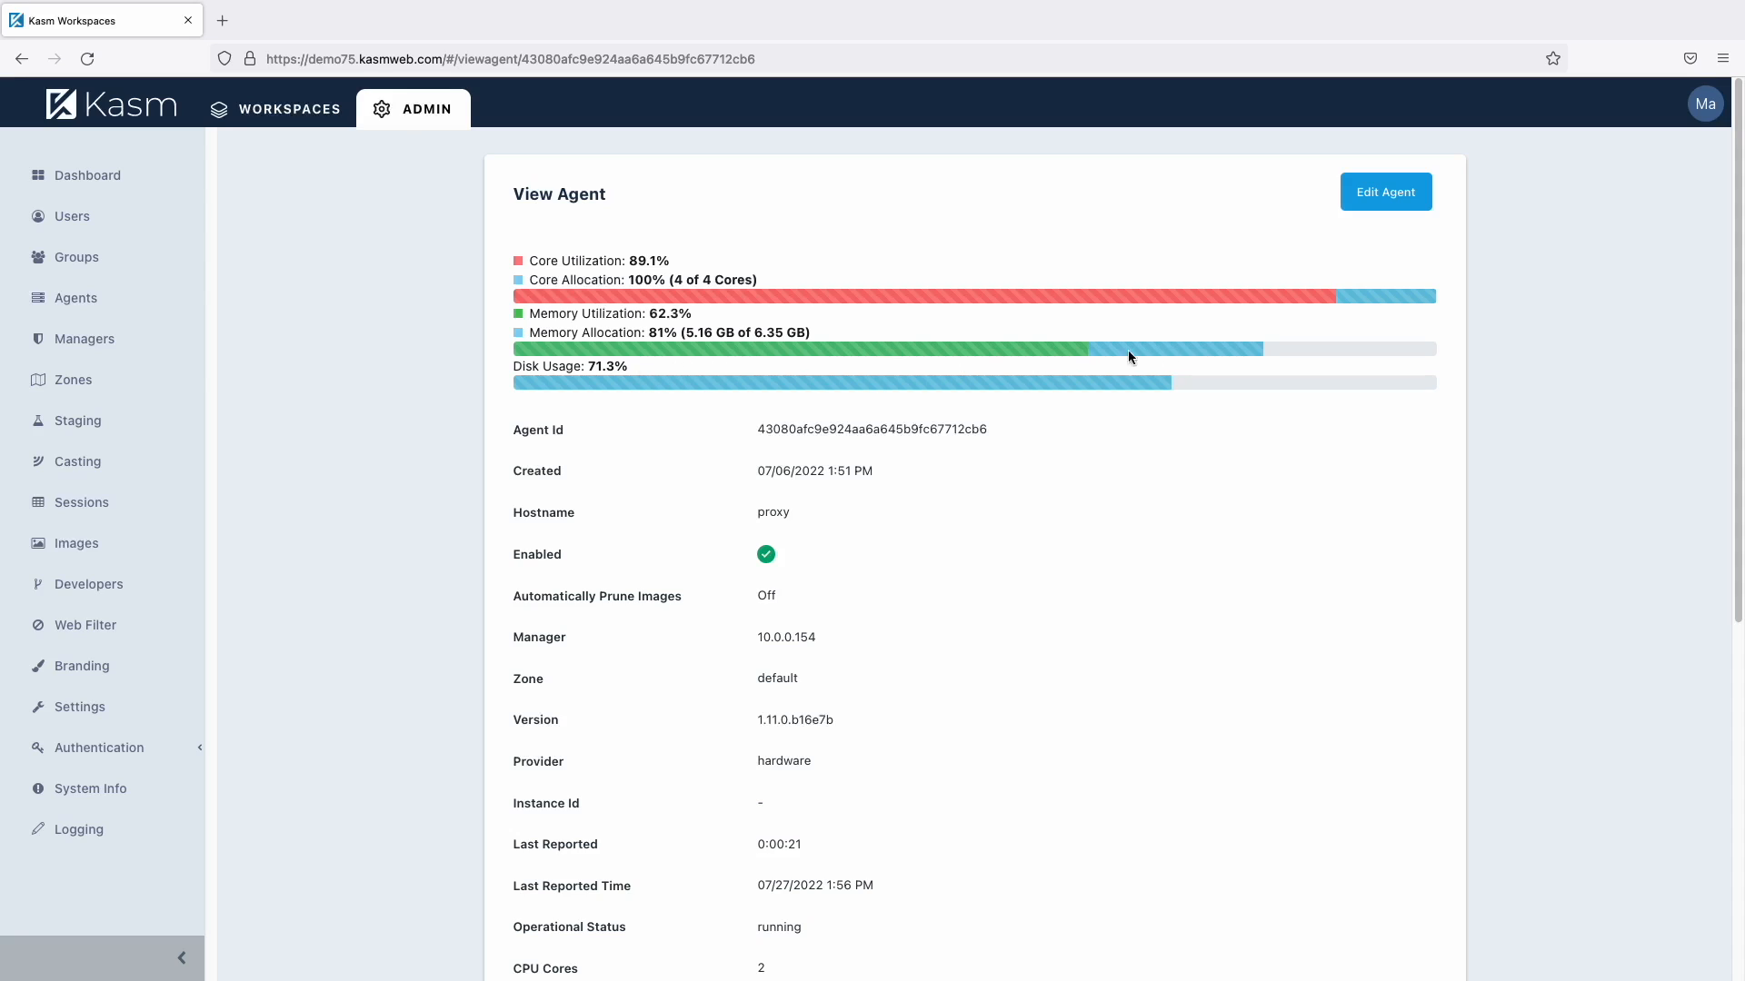
pyautogui.moveTo(676, 267)
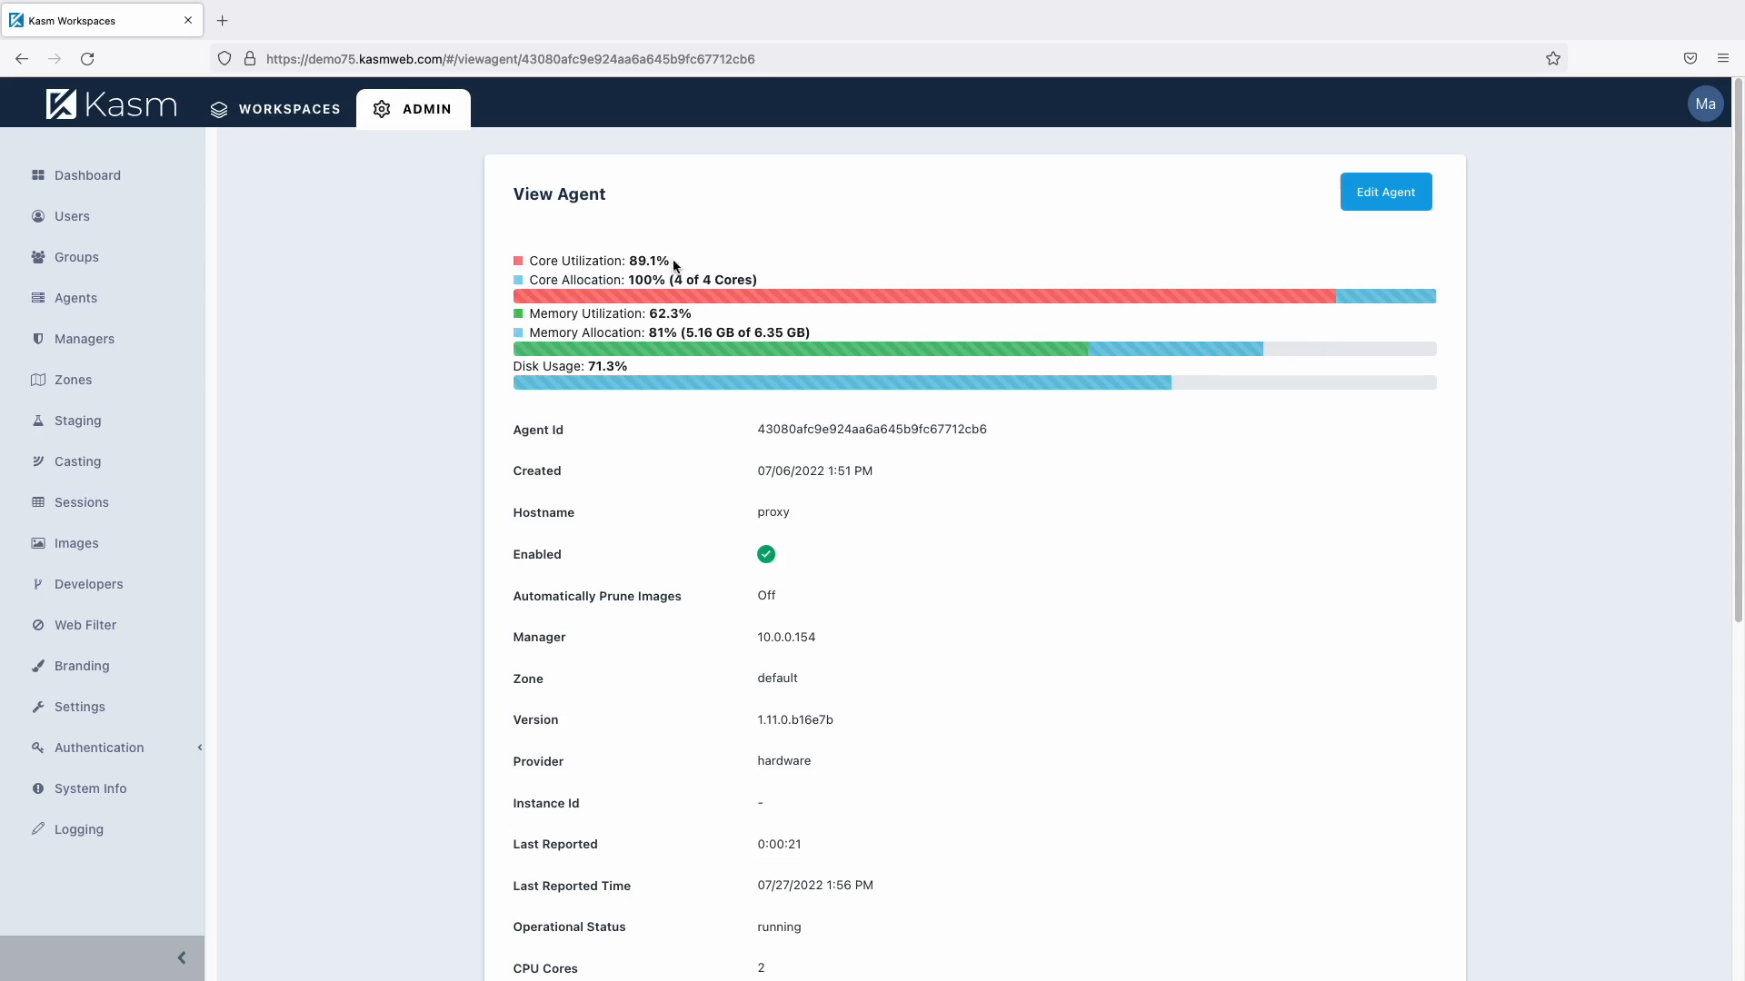
pyautogui.moveTo(285, 117)
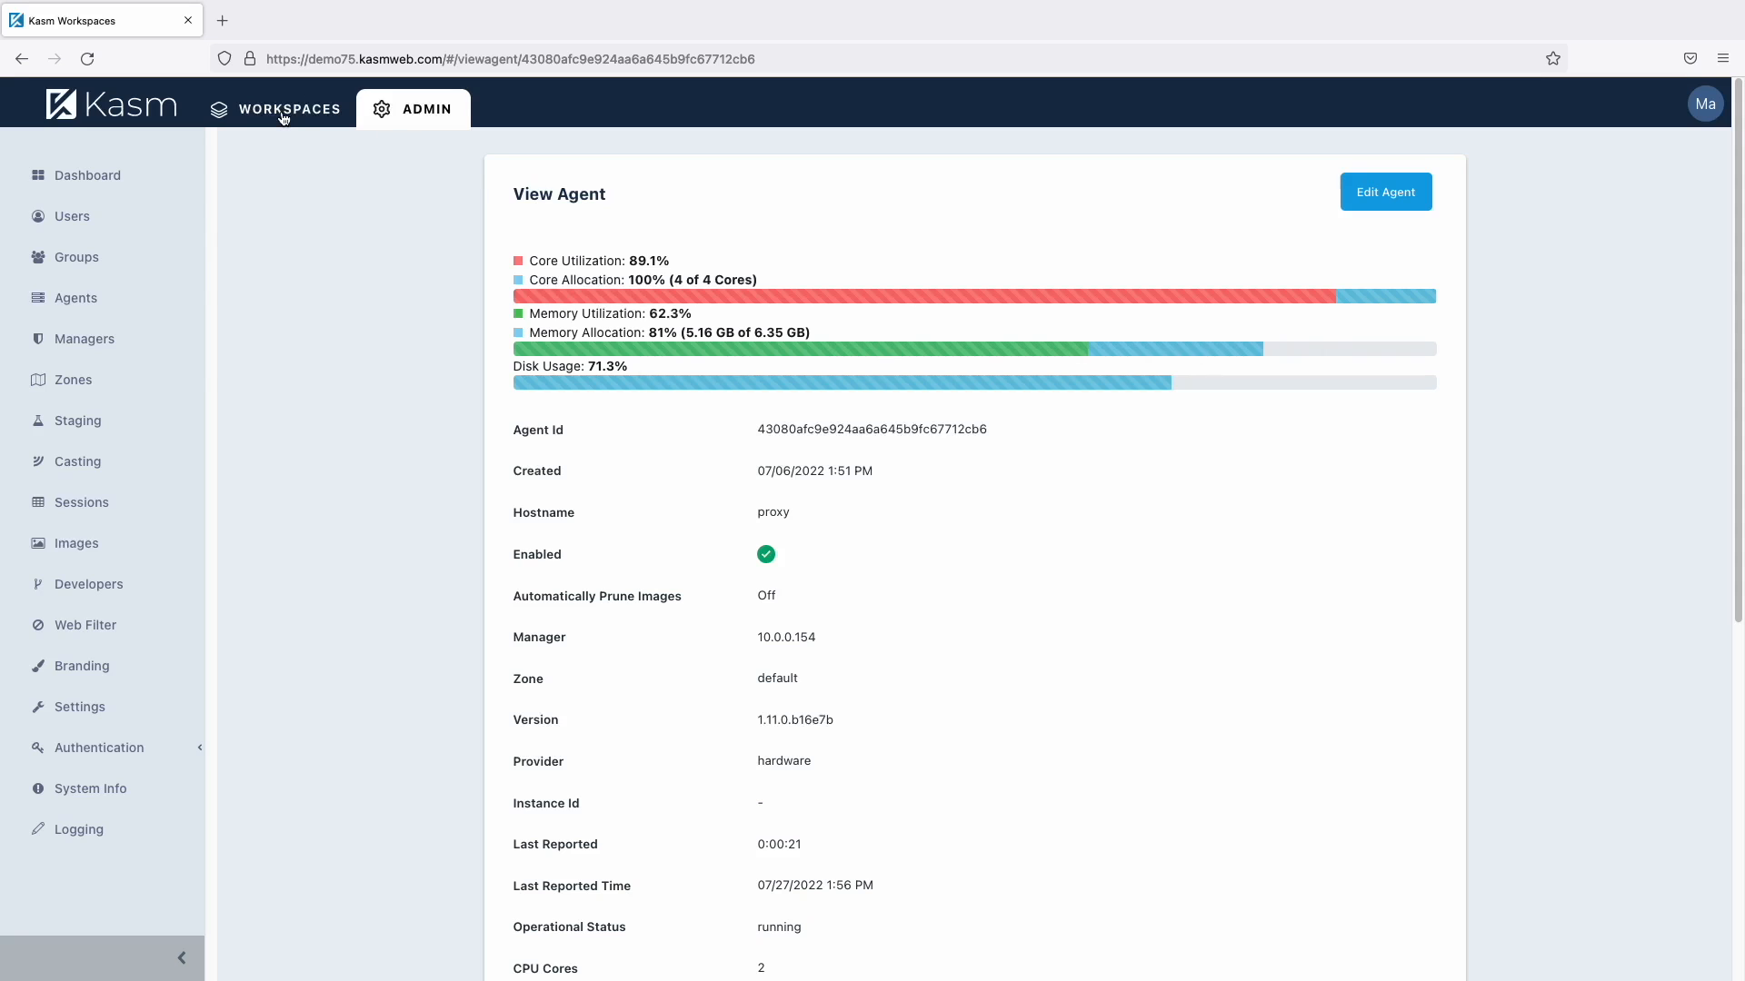
pyautogui.click(289, 109)
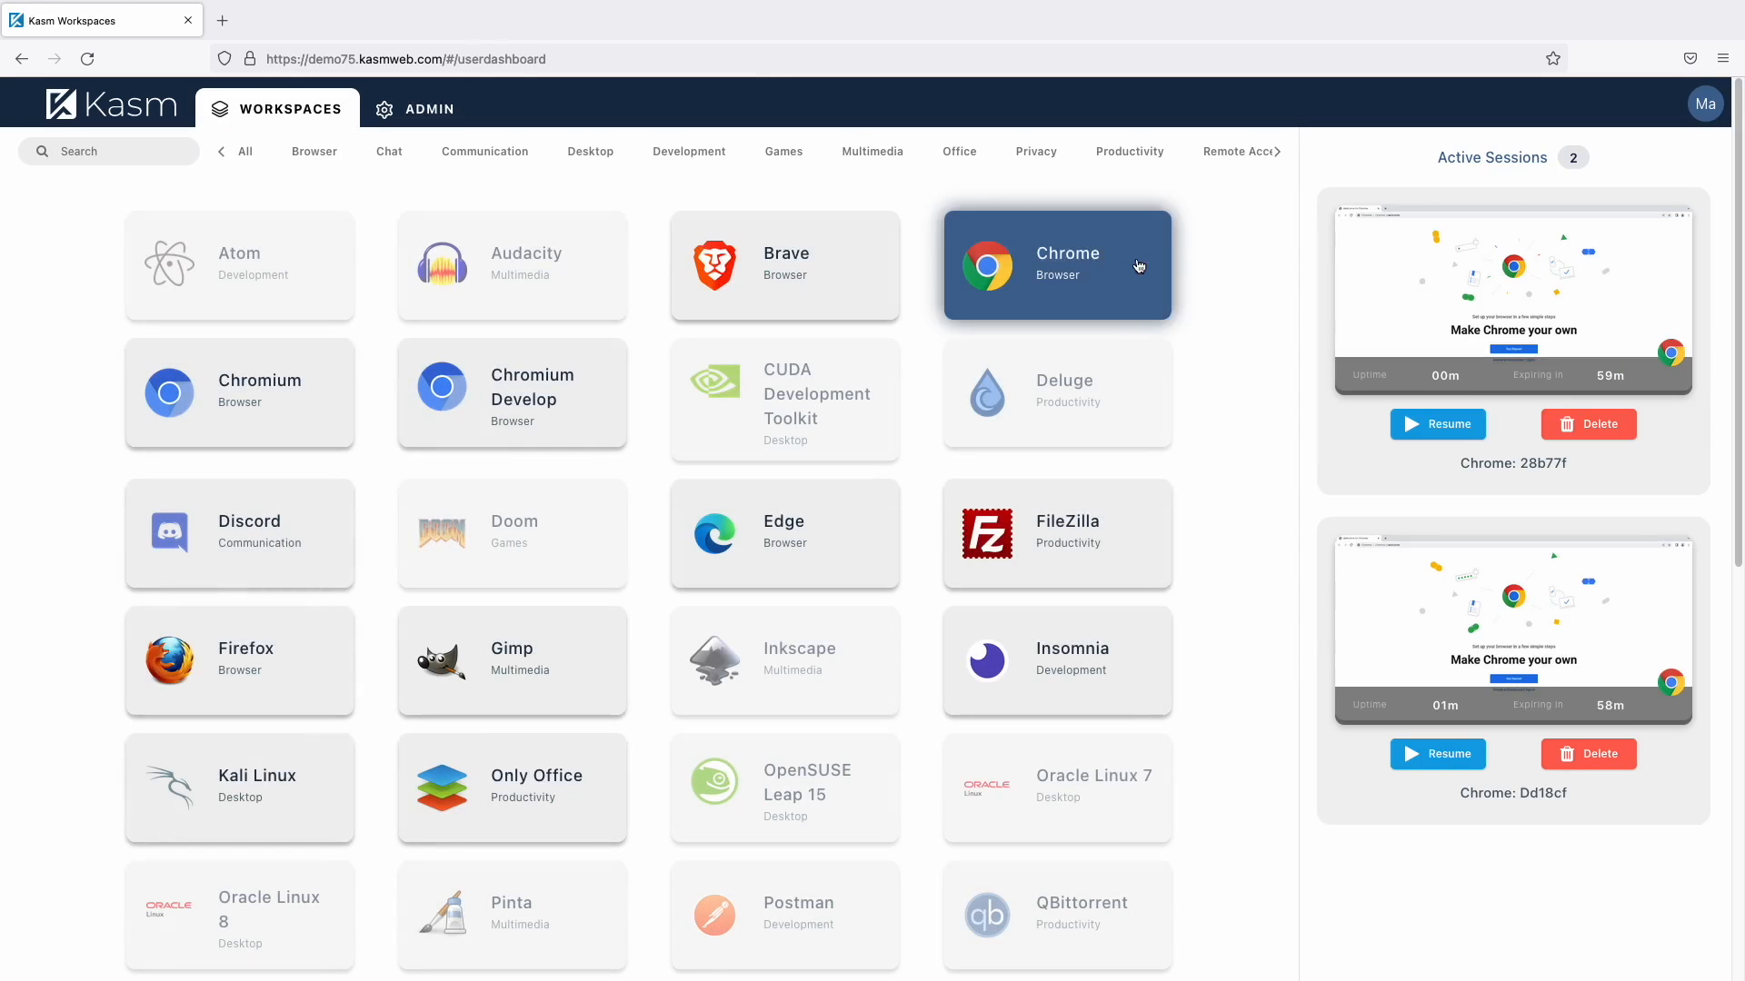
# - Attempt a third Chrome session launch, see it refused, and dismiss the launch prompt
pyautogui.click(1055, 265)
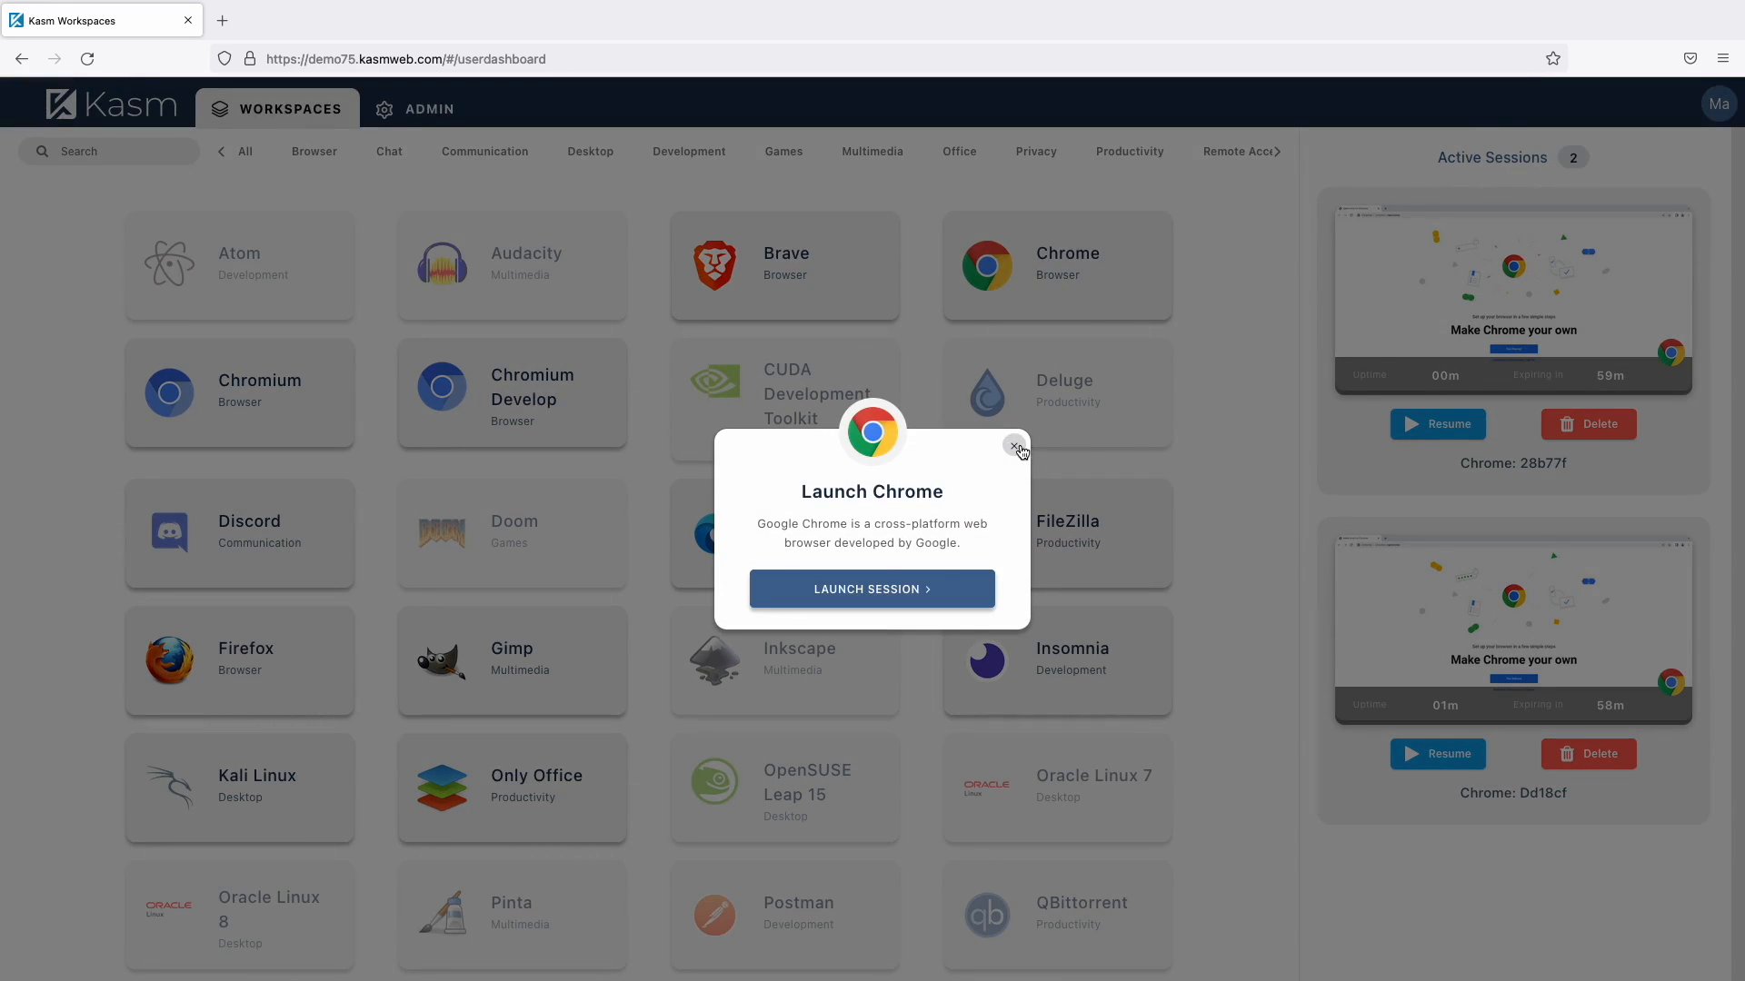
pyautogui.click(1013, 446)
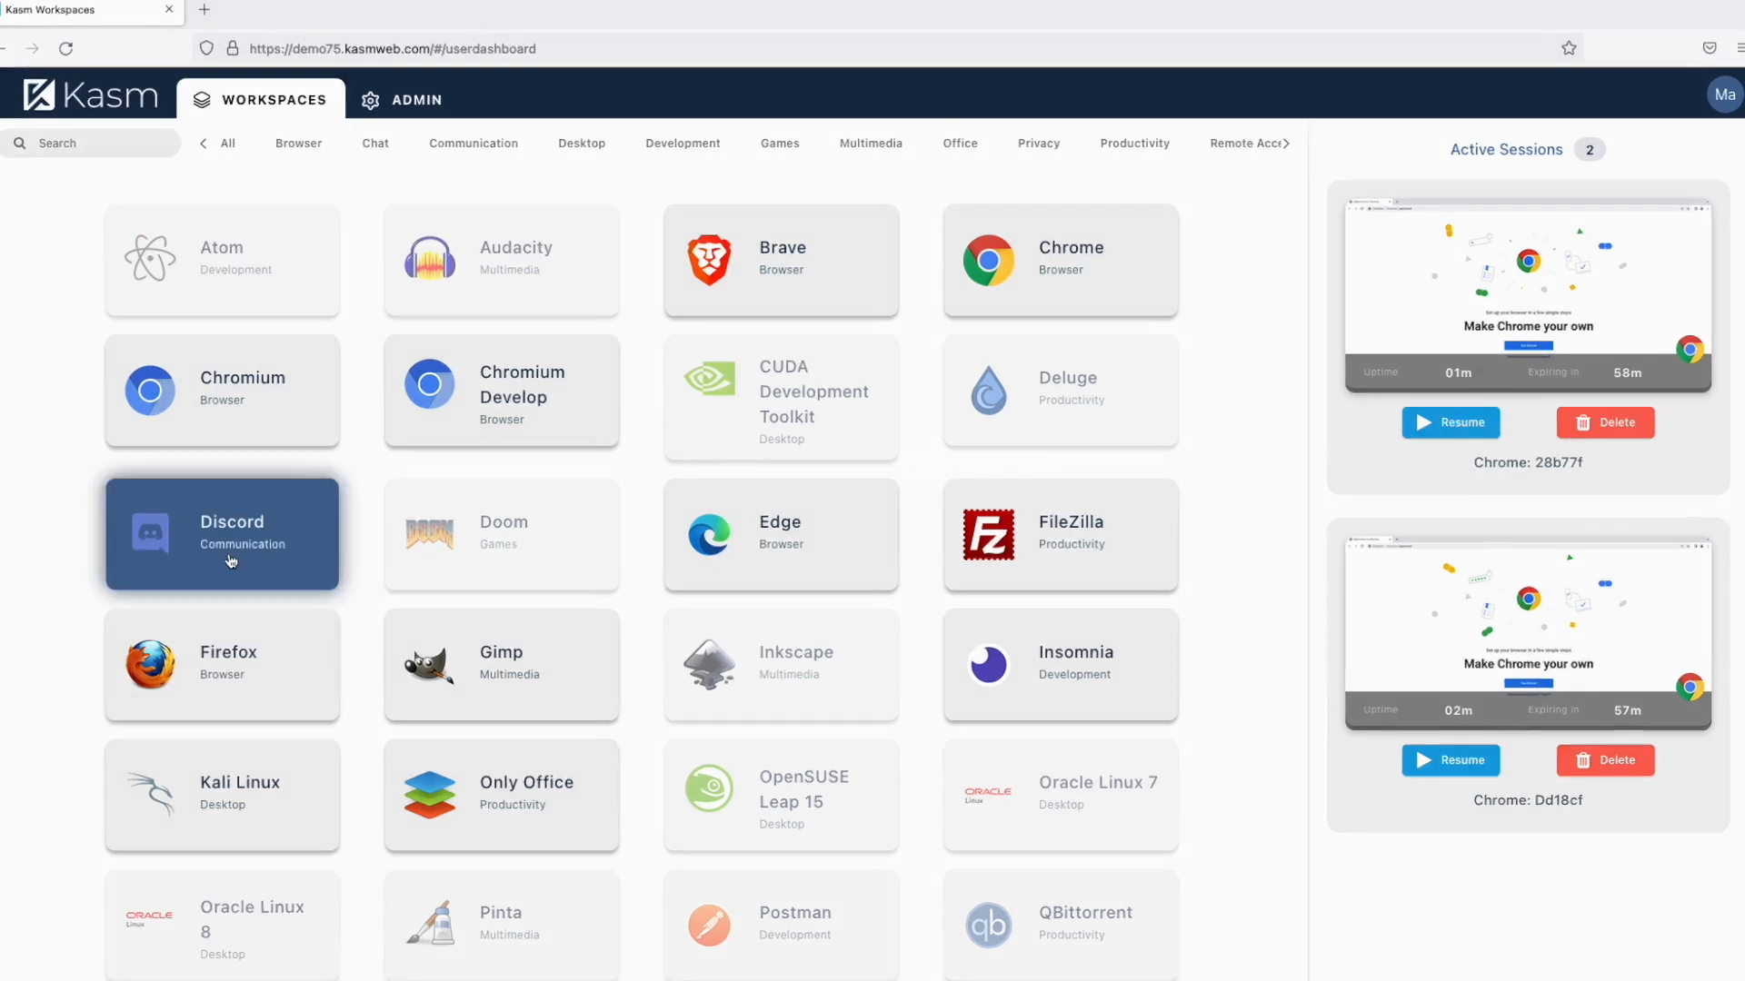
pyautogui.click(222, 534)
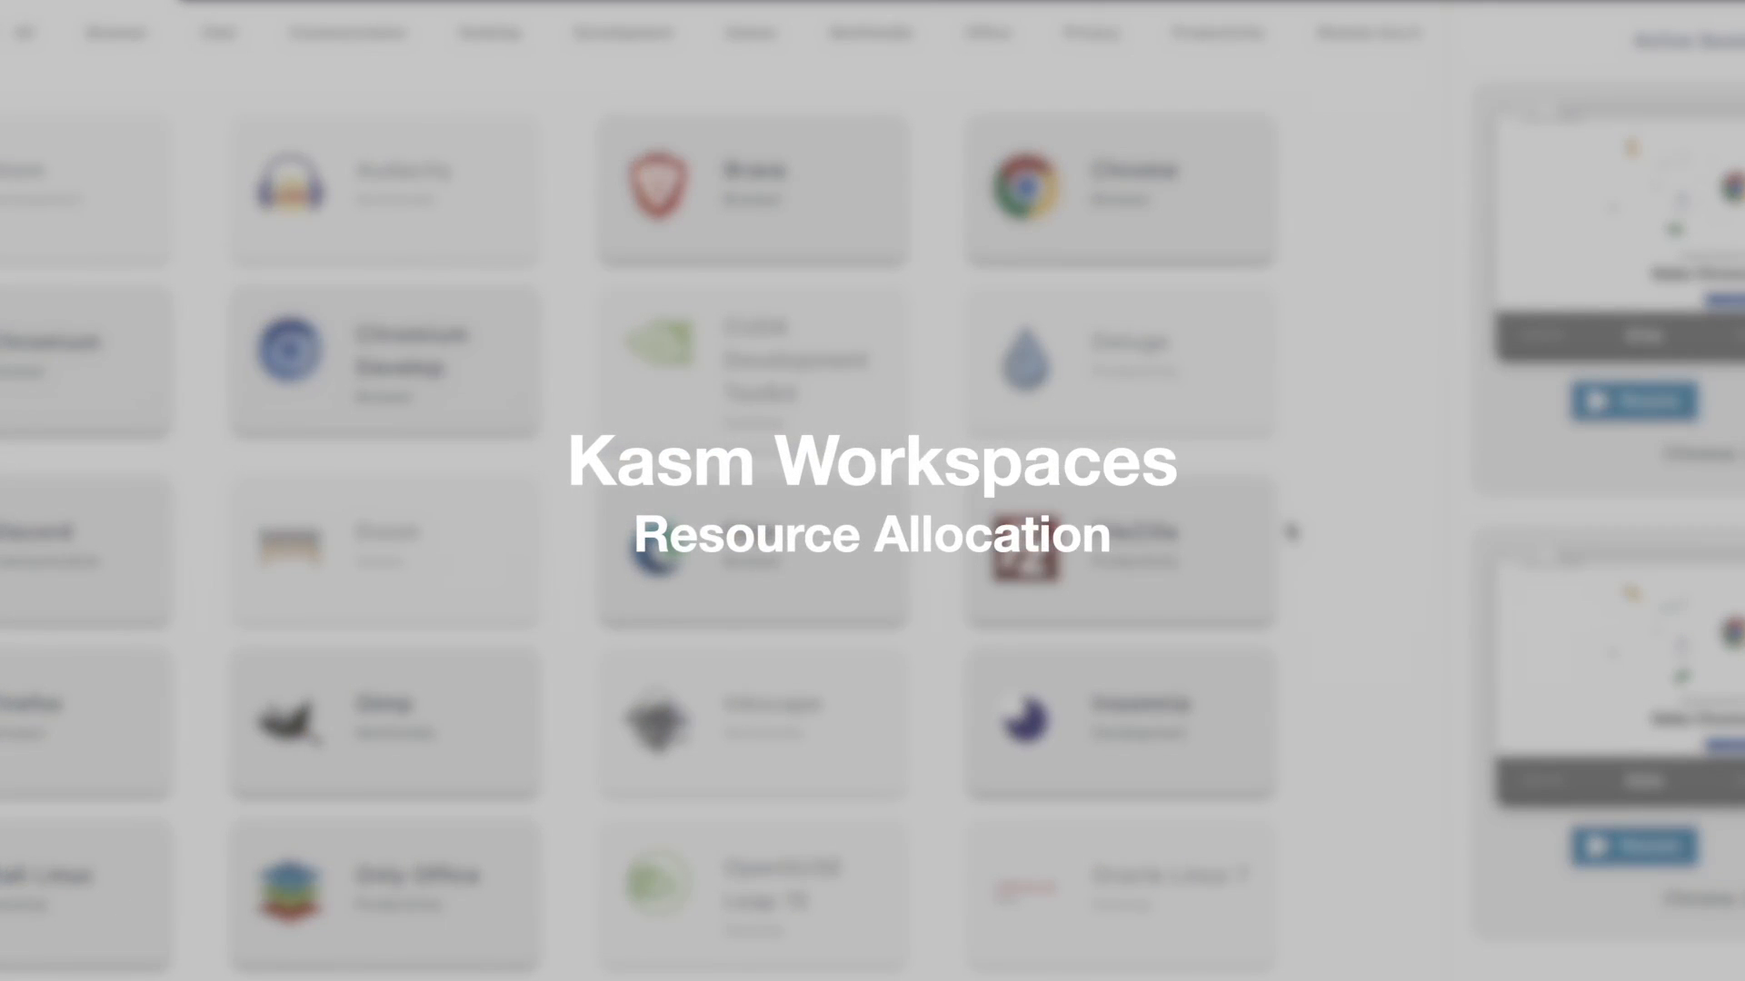
pyautogui.moveTo(1118, 718)
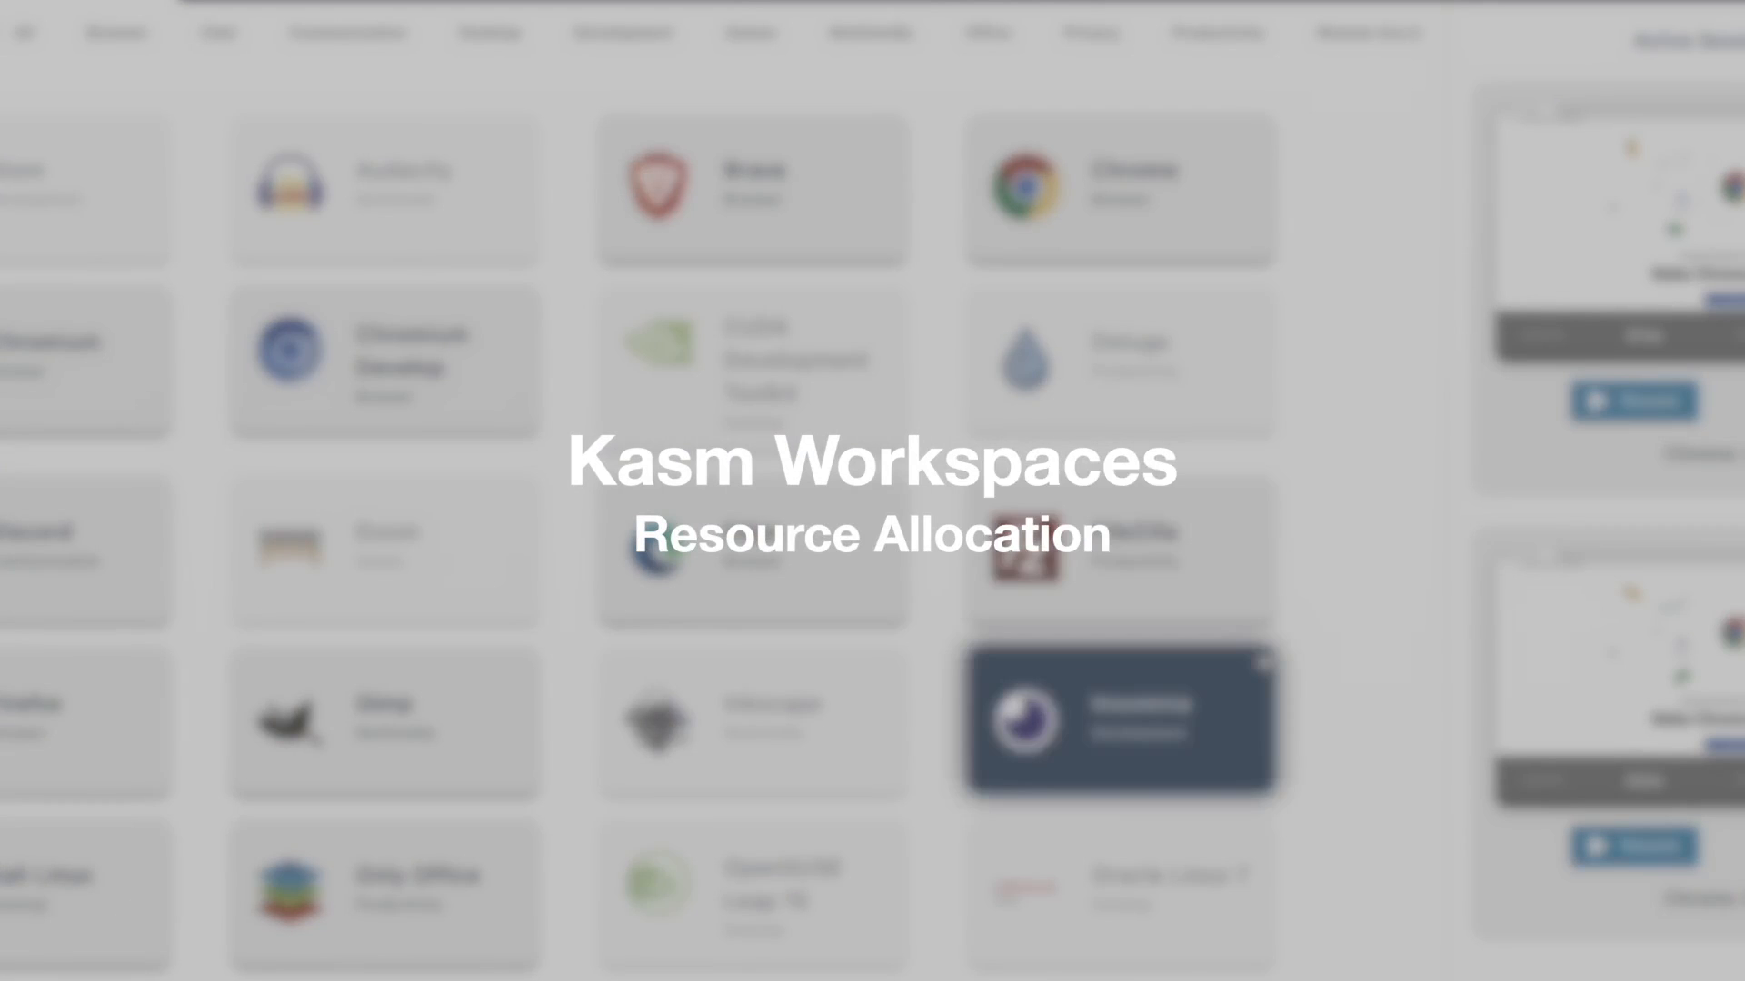